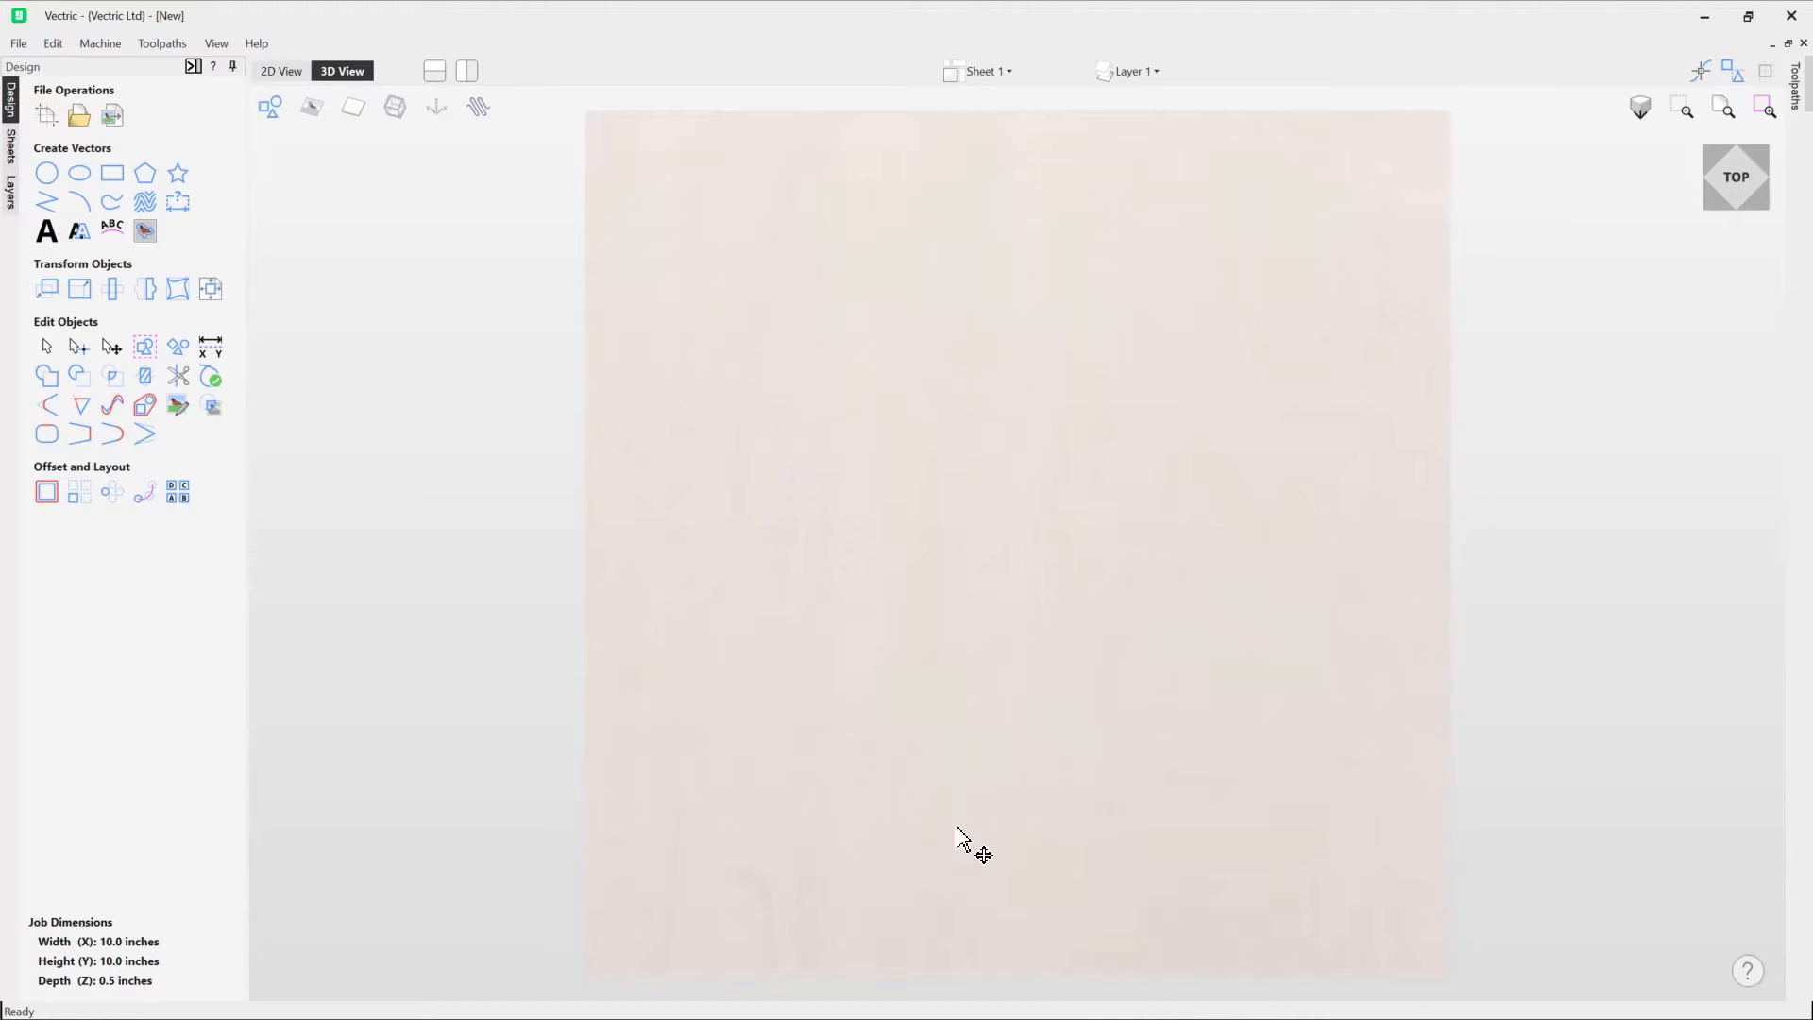
mouse_move(177, 174)
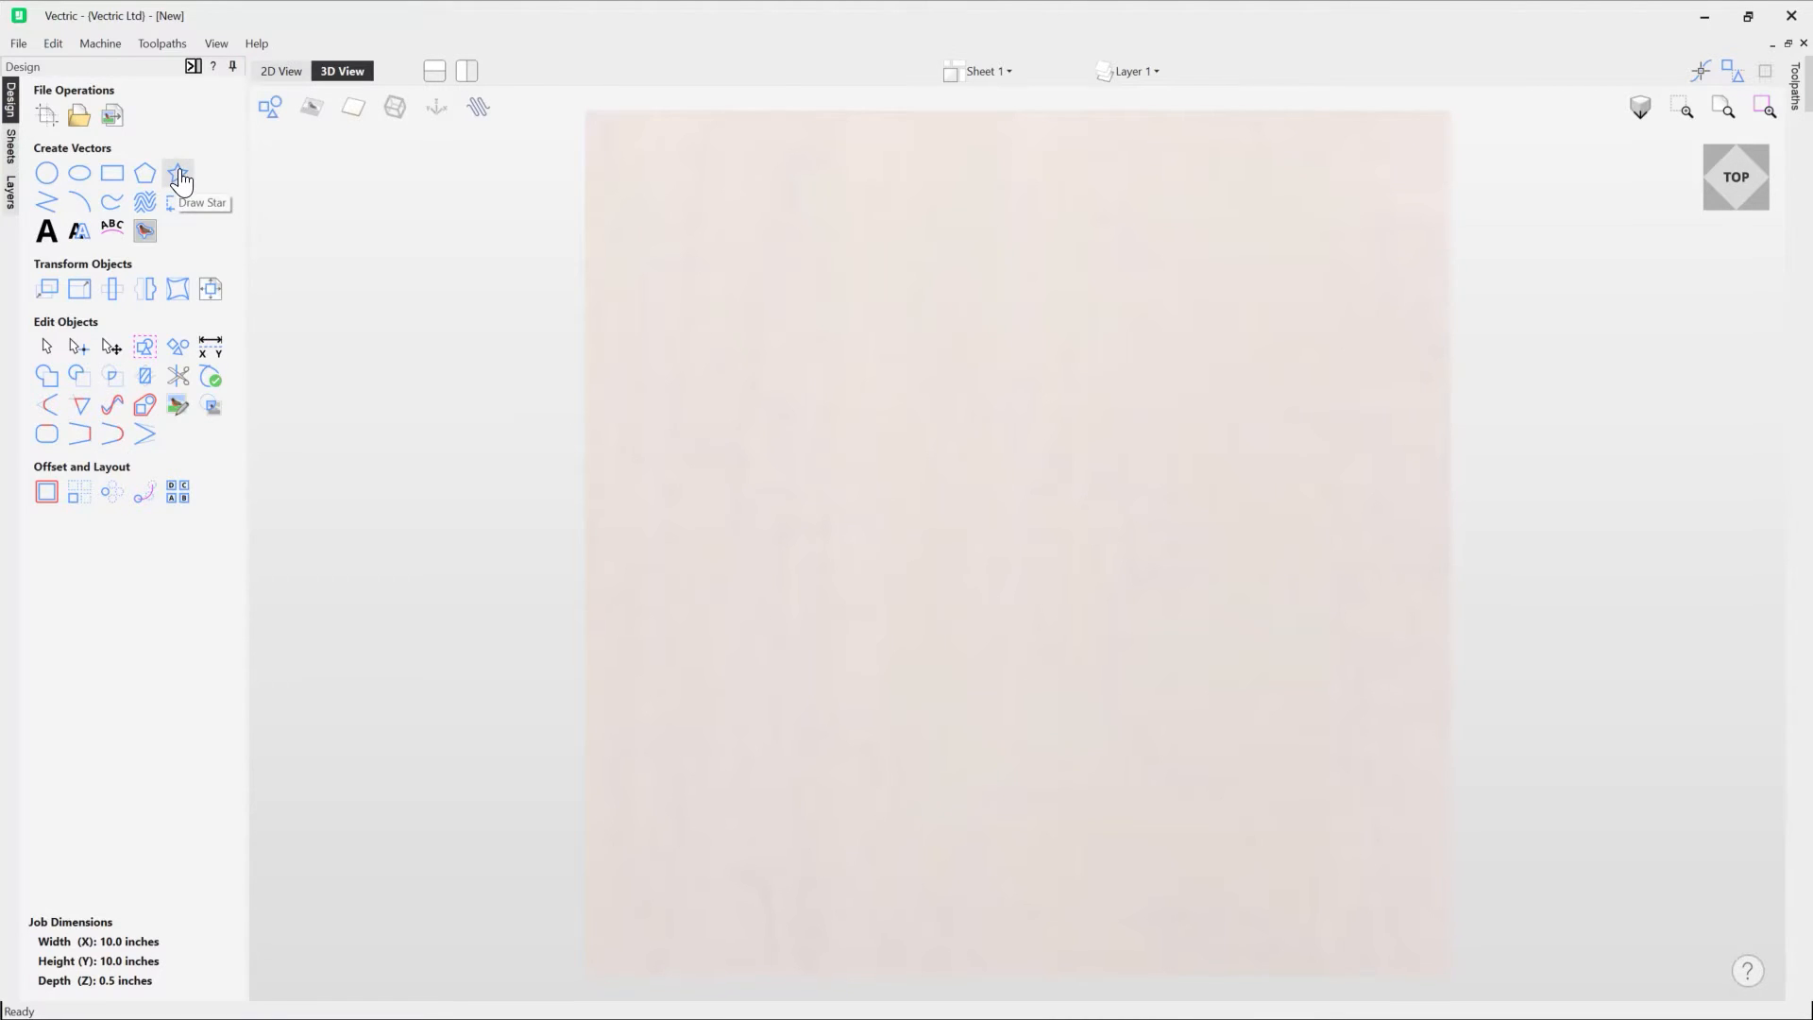
Start the Draw Star tool and adjust the Number of Points spin arrows.
click(179, 171)
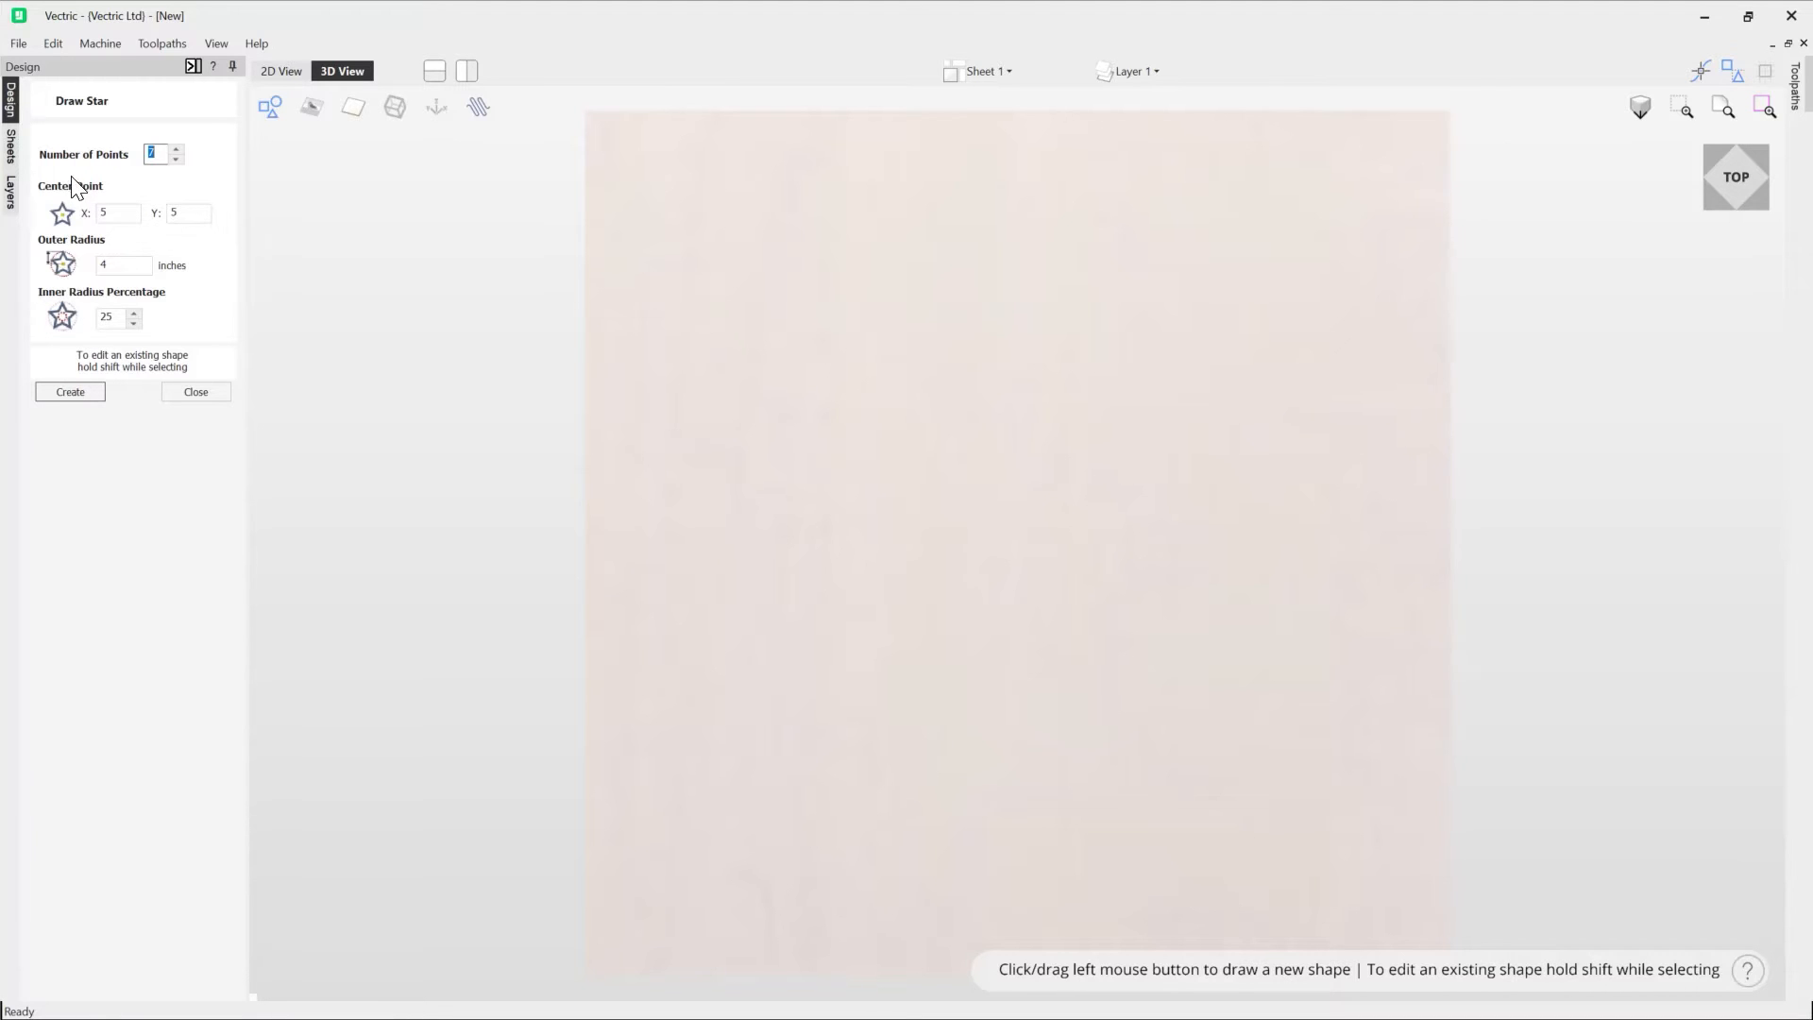
mouse_move(127, 161)
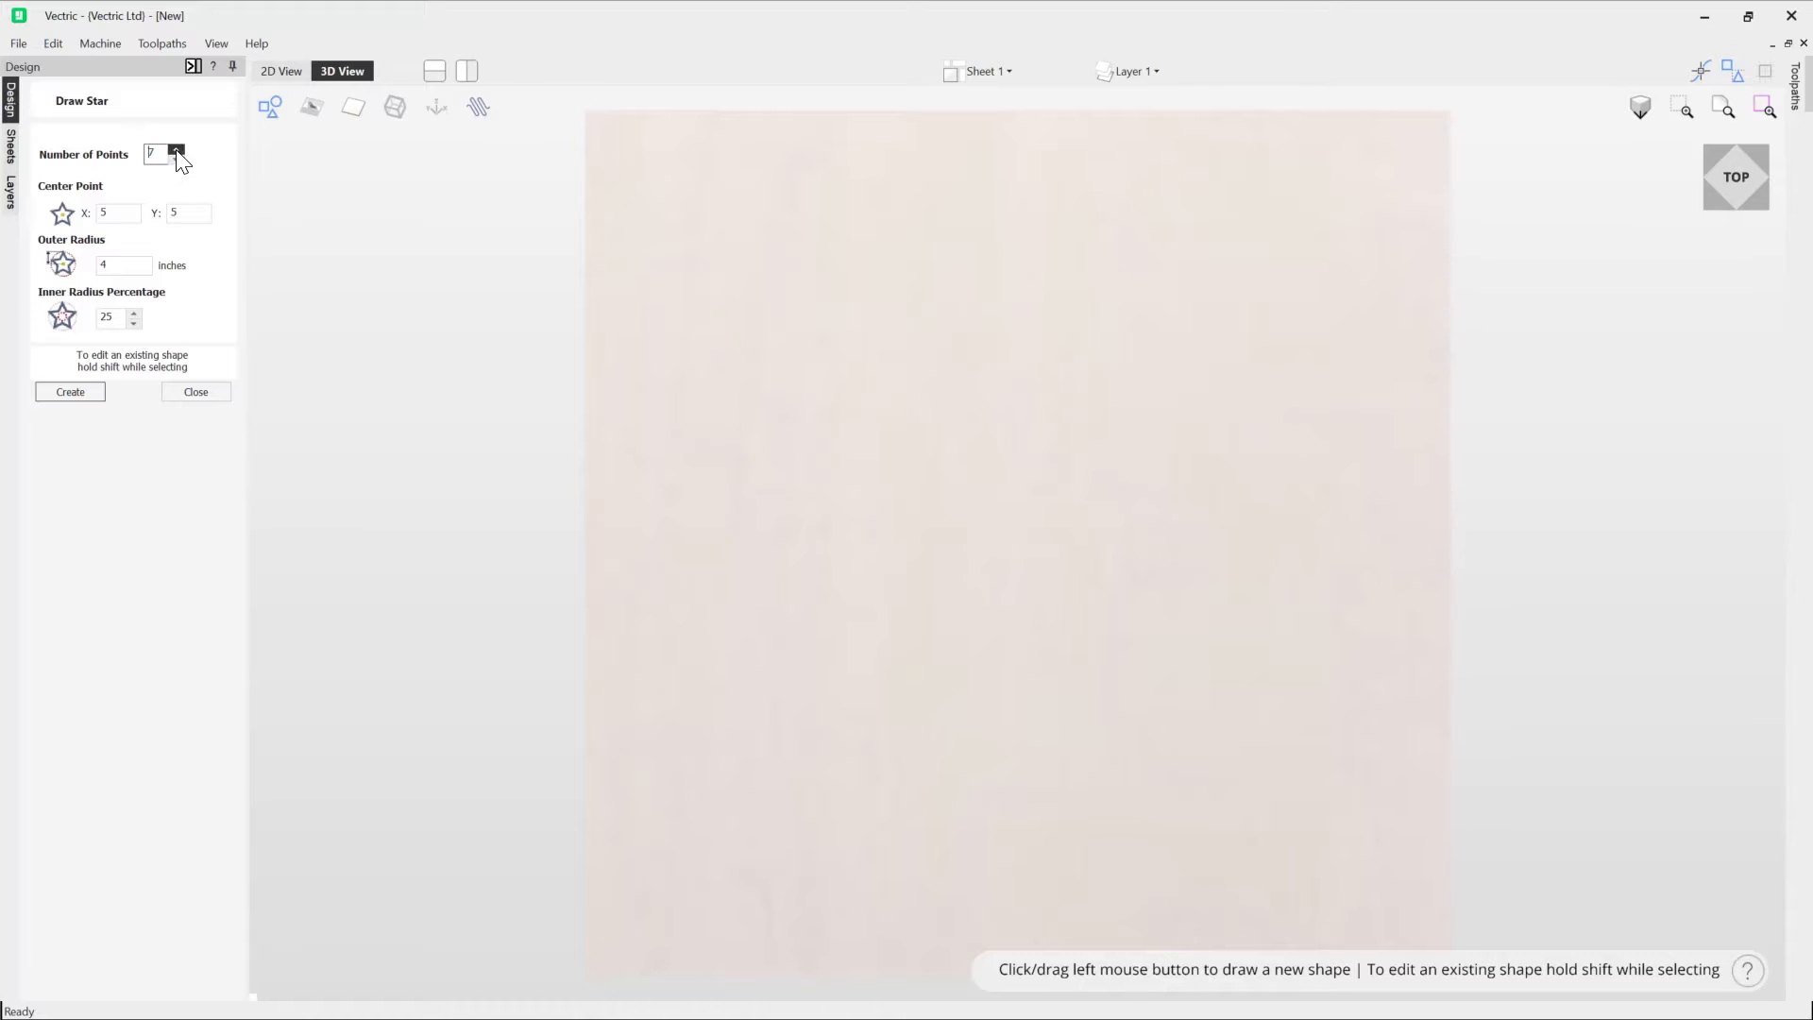
click(176, 159)
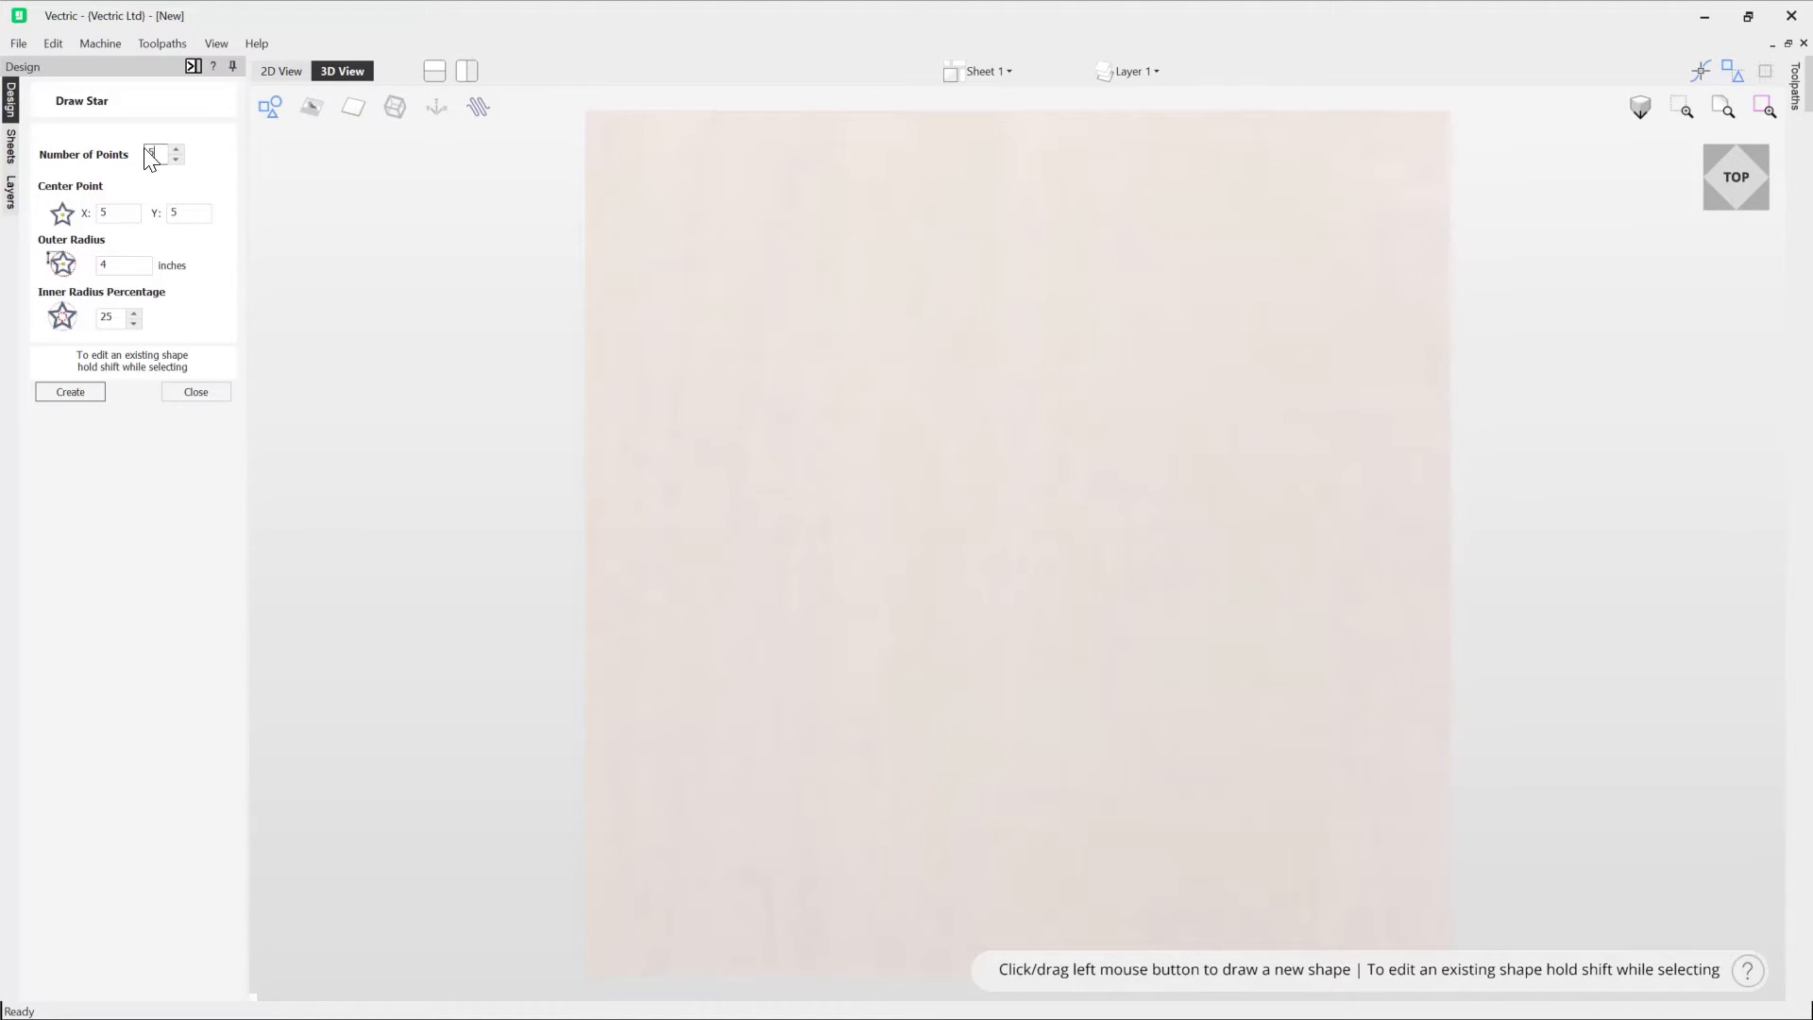
Drag out a five-point star from the job centre (5,5) to about 2.75-inch outer radius.
click(156, 154)
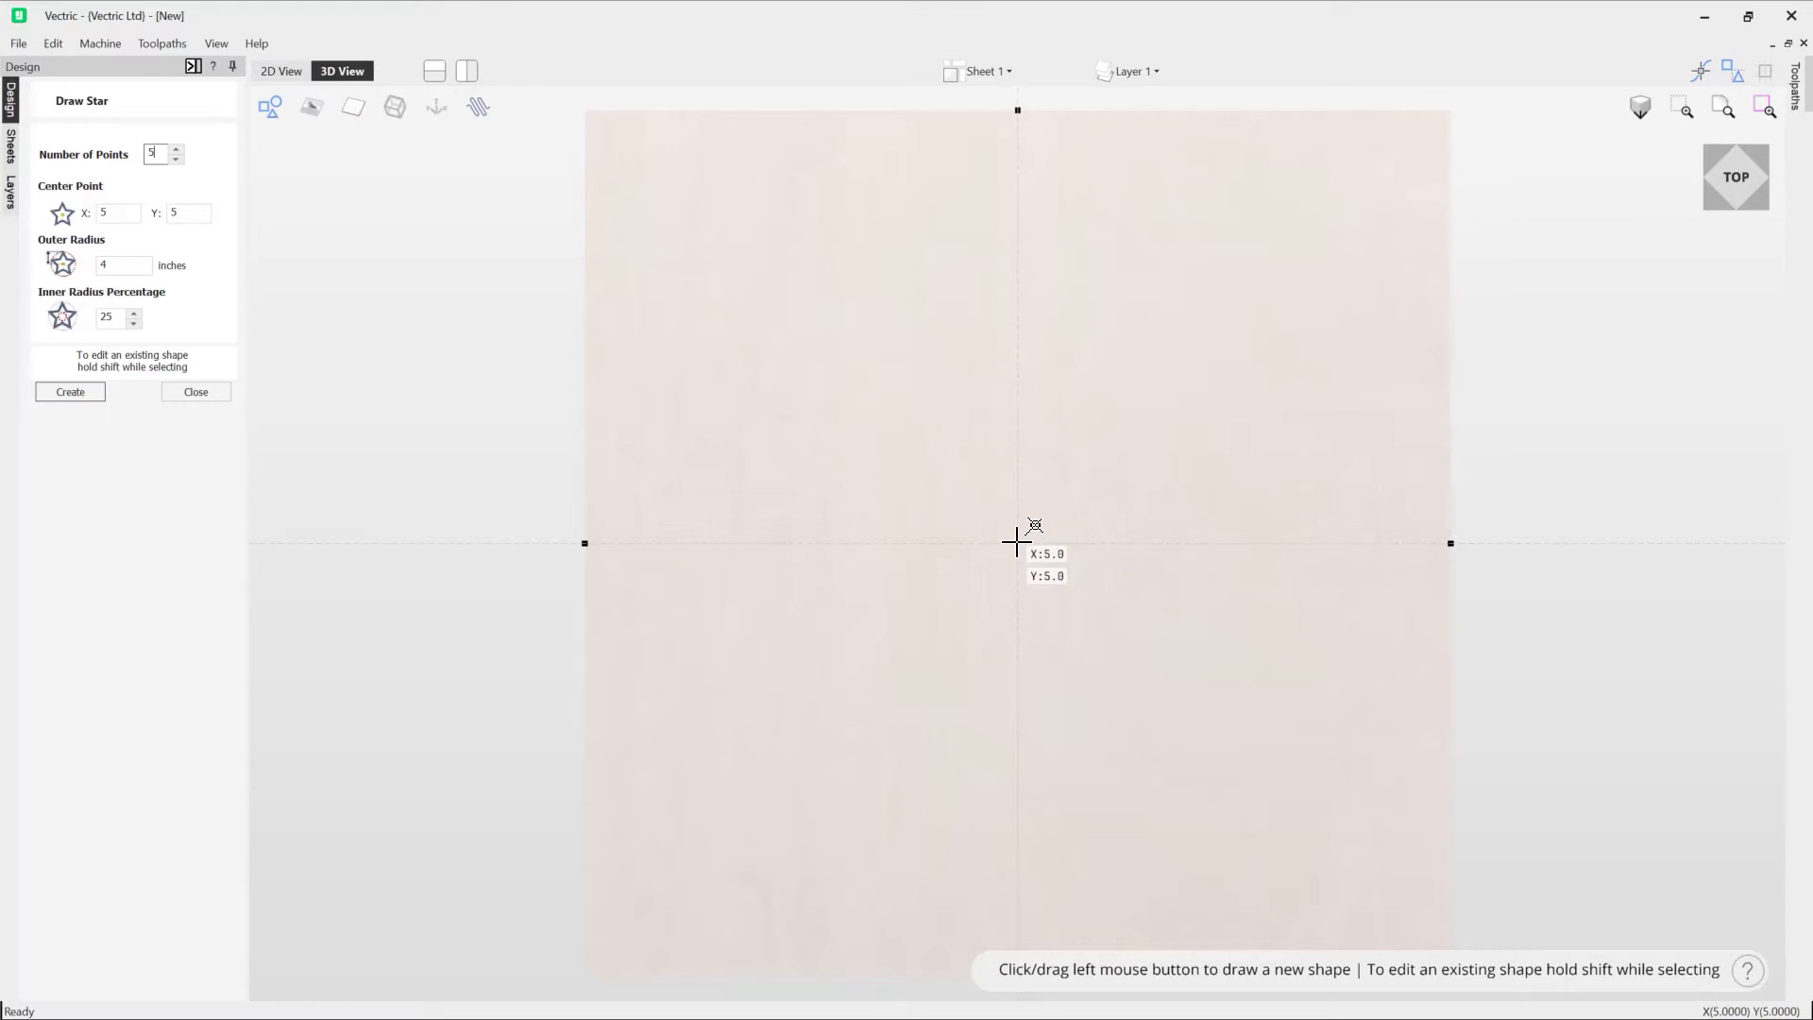
drag(1018, 544, 1075, 590)
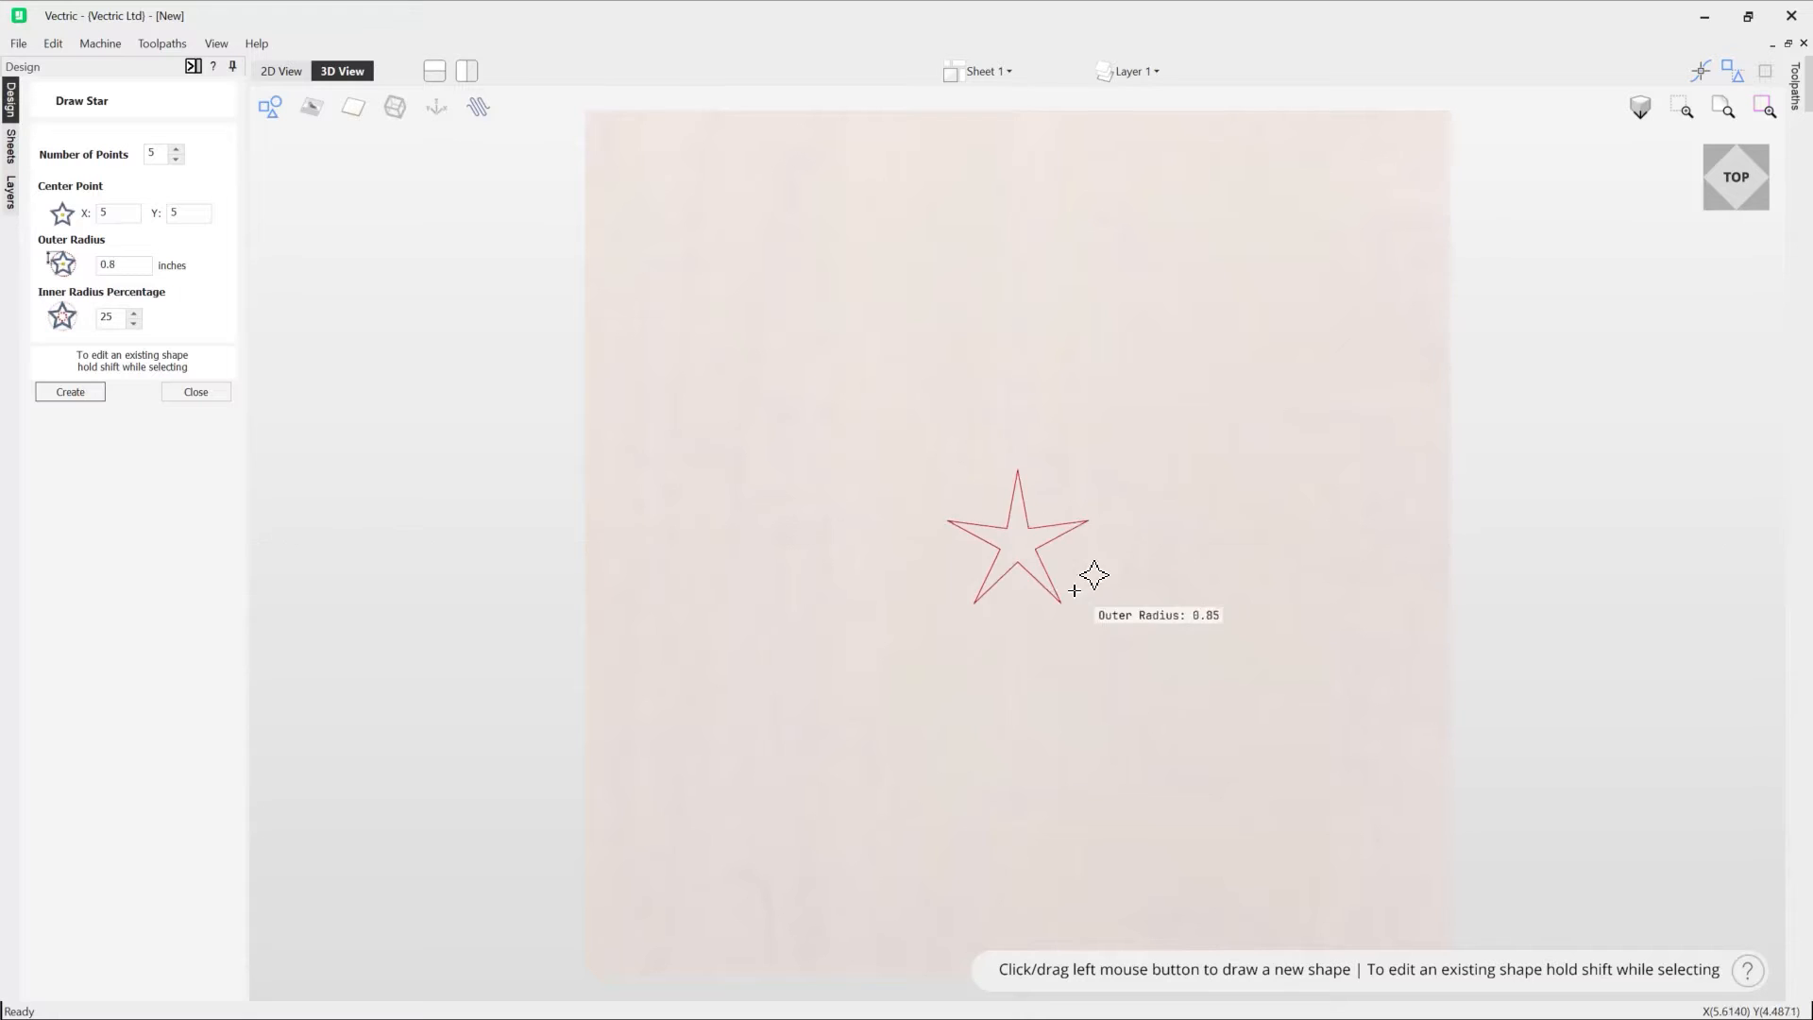
drag(1093, 576, 1228, 650)
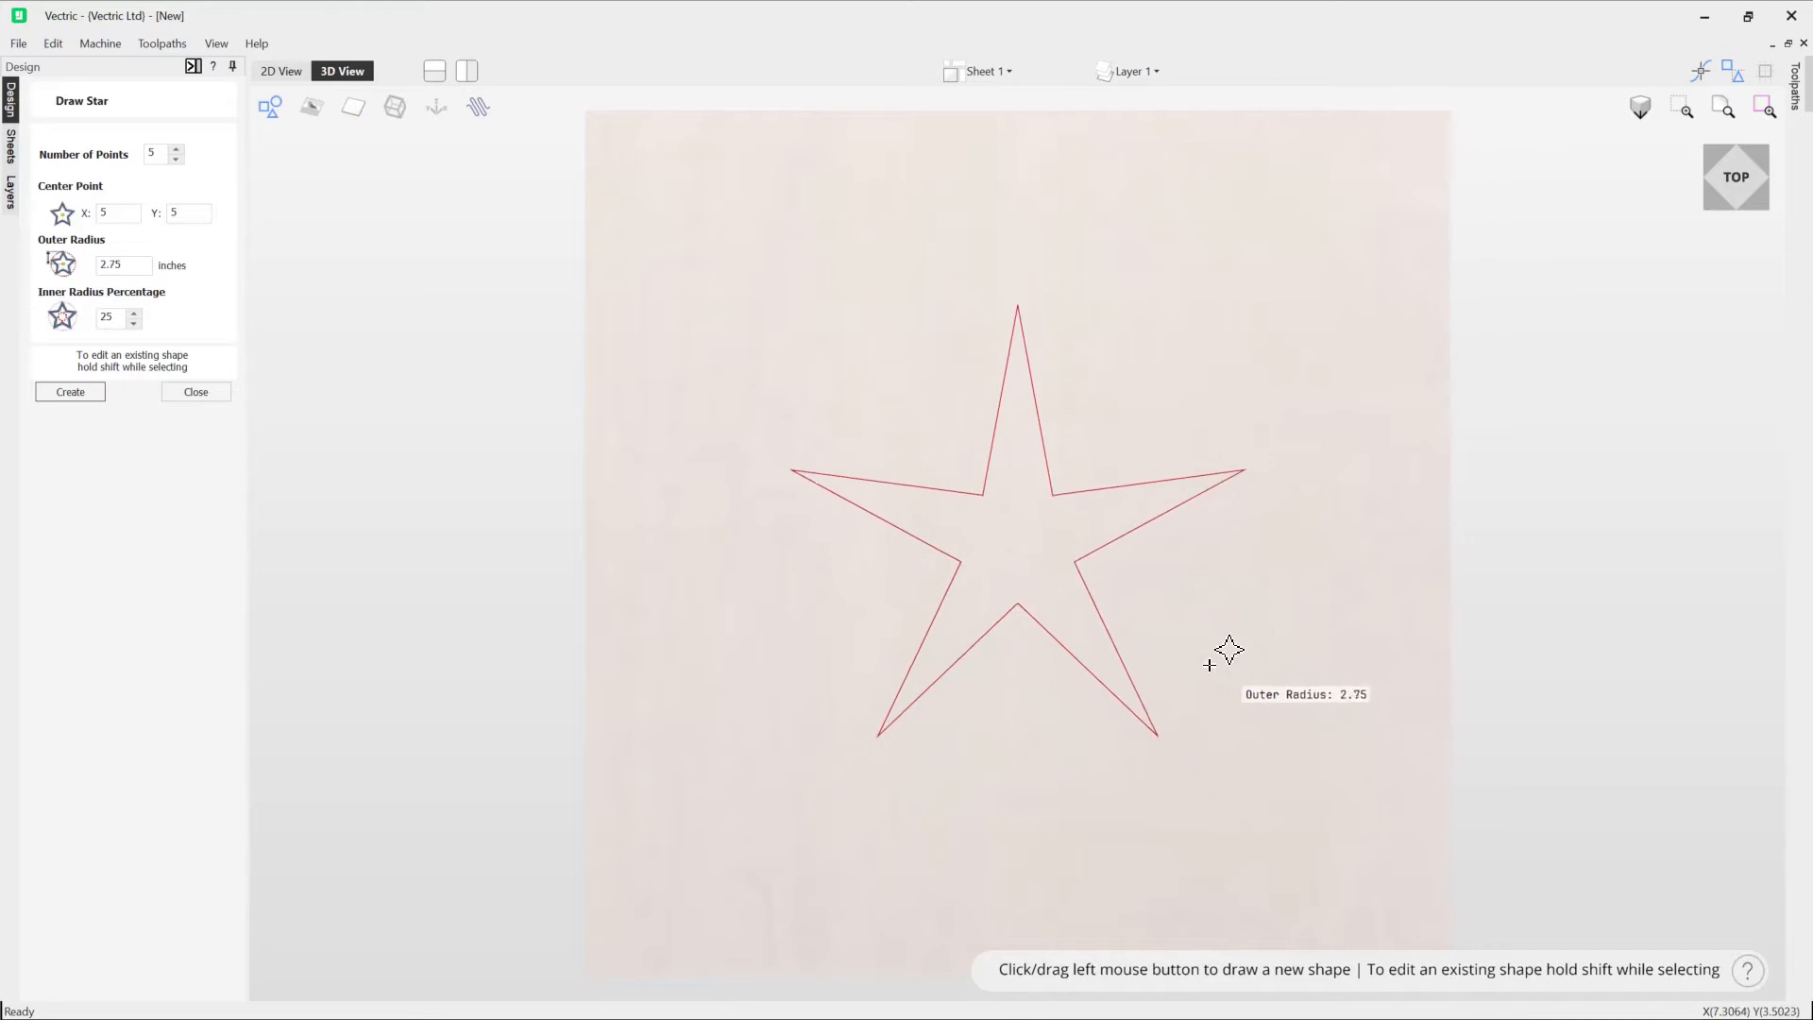
drag(1230, 650, 1353, 752)
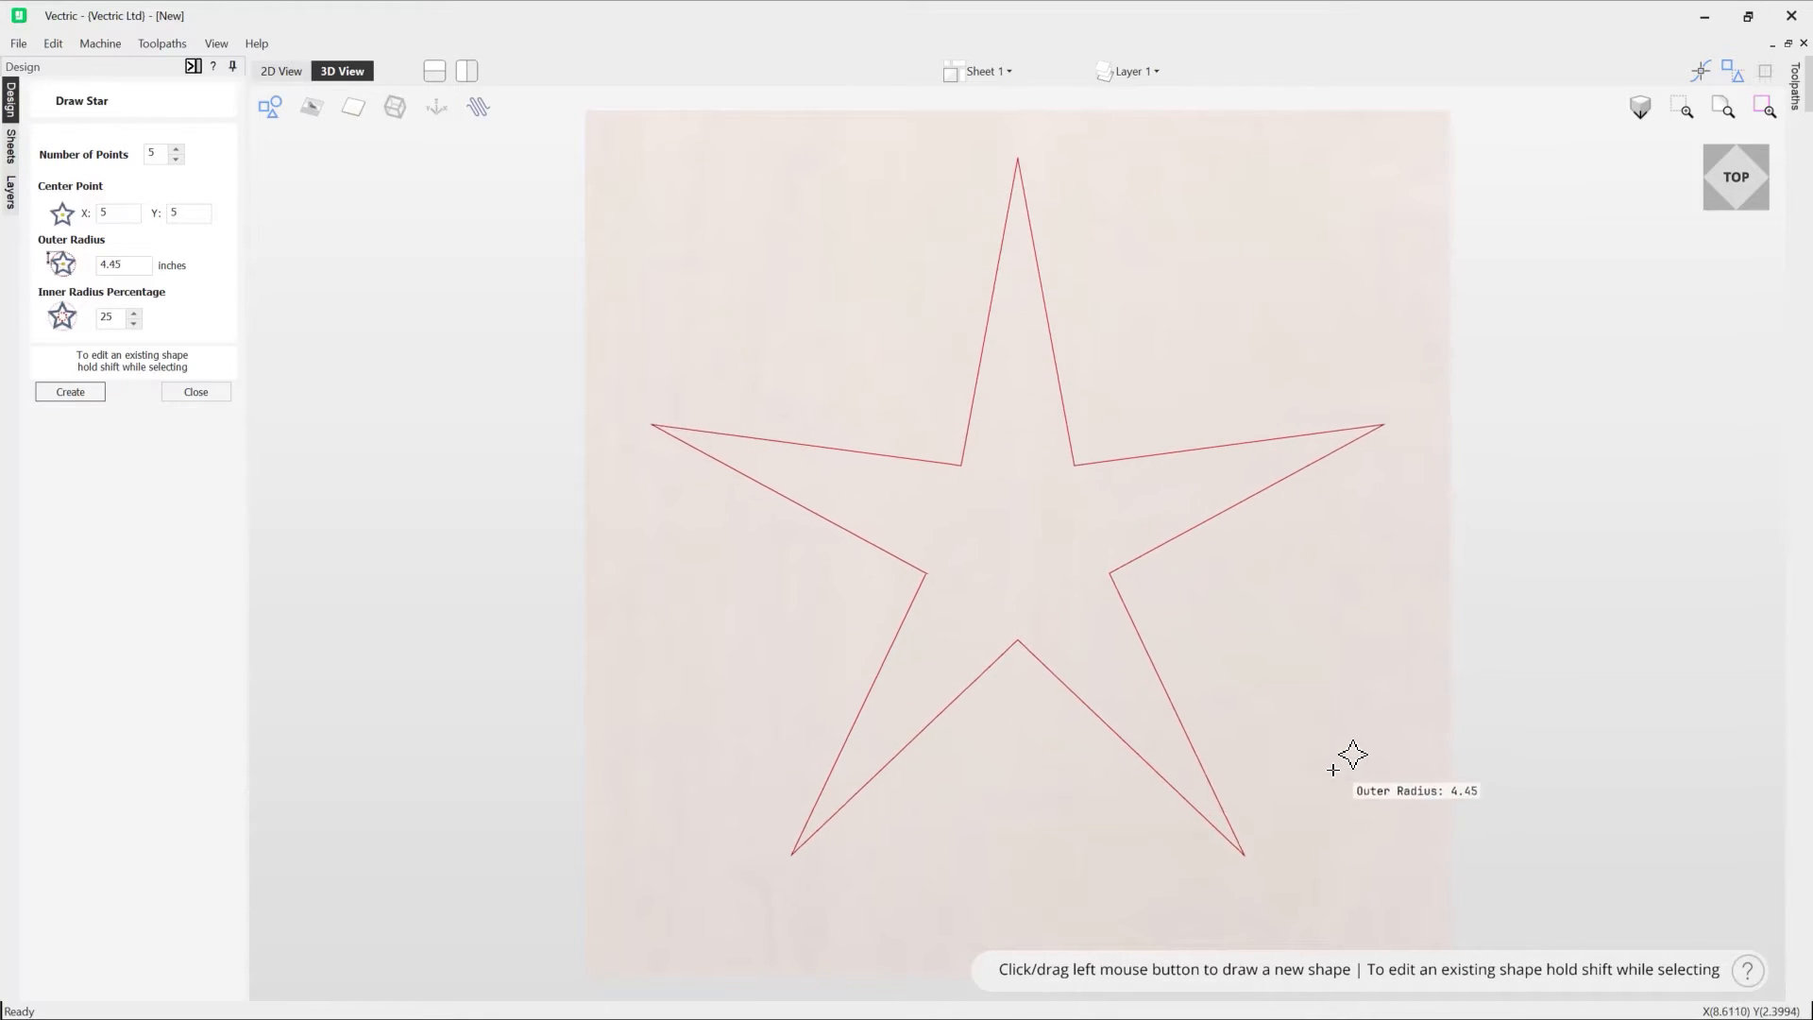
drag(1350, 757, 1376, 781)
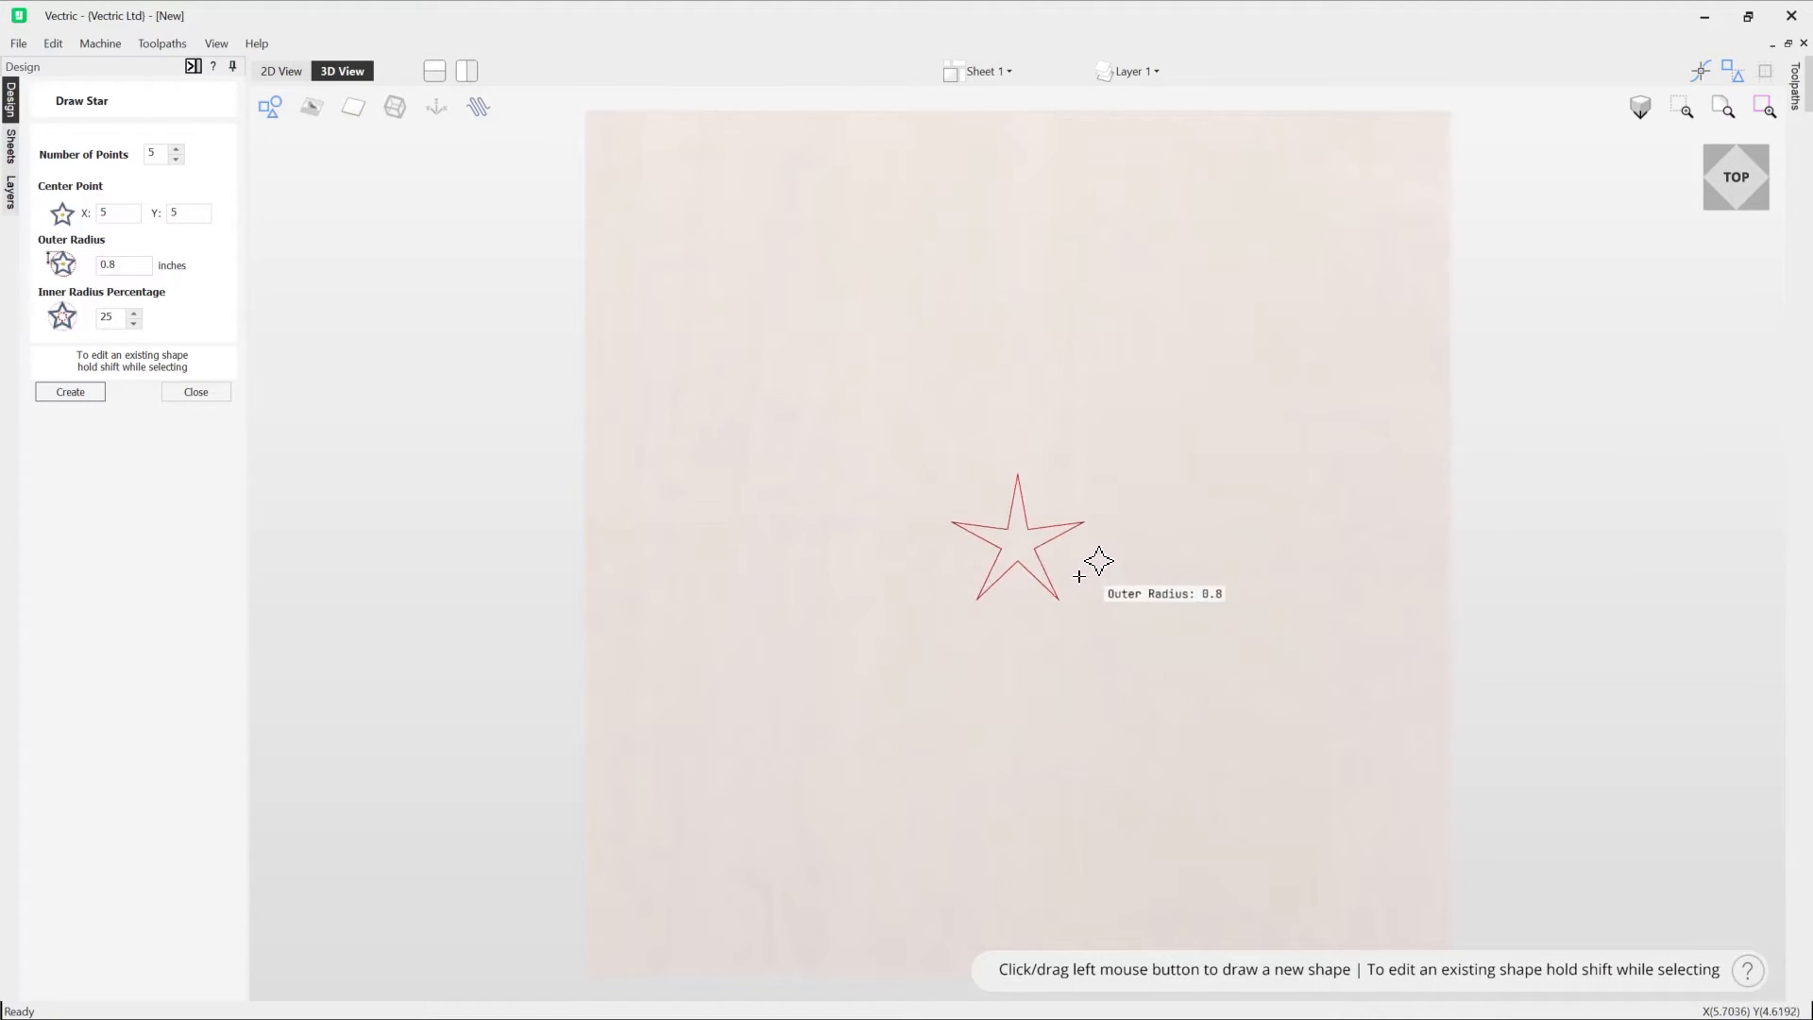
drag(1096, 567, 1214, 686)
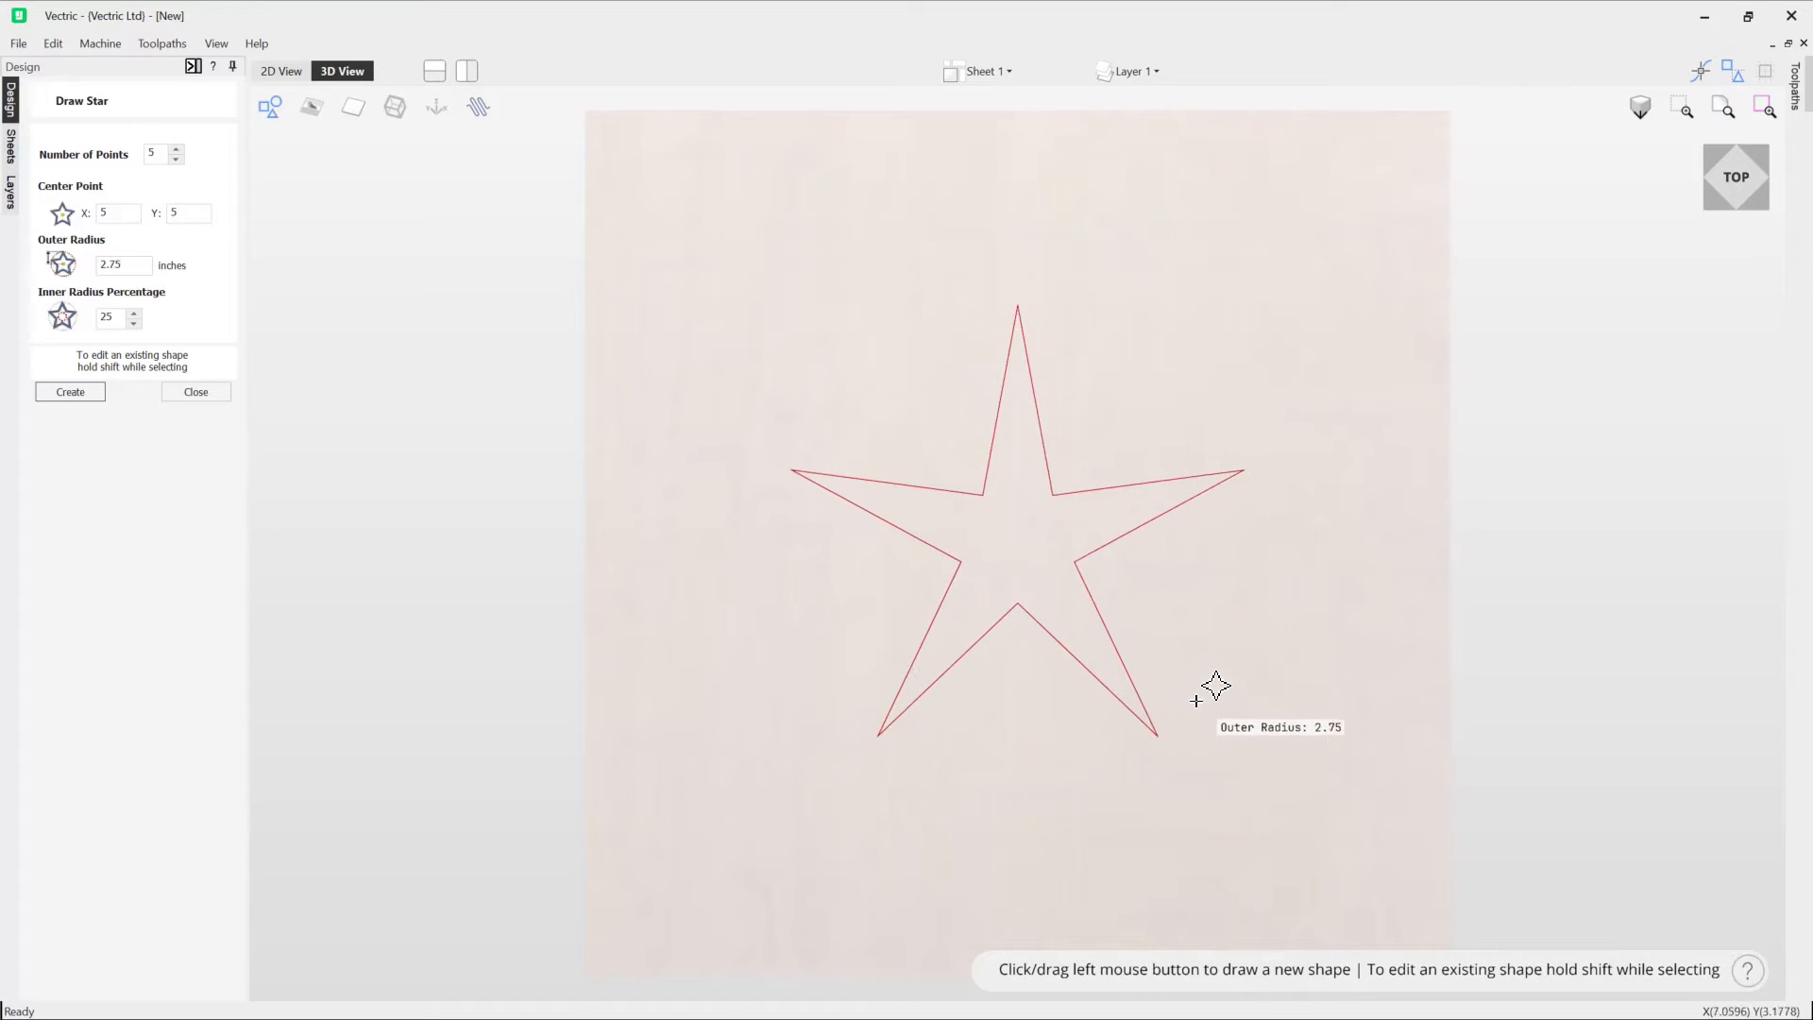
drag(1211, 700, 1231, 710)
text(3.1)
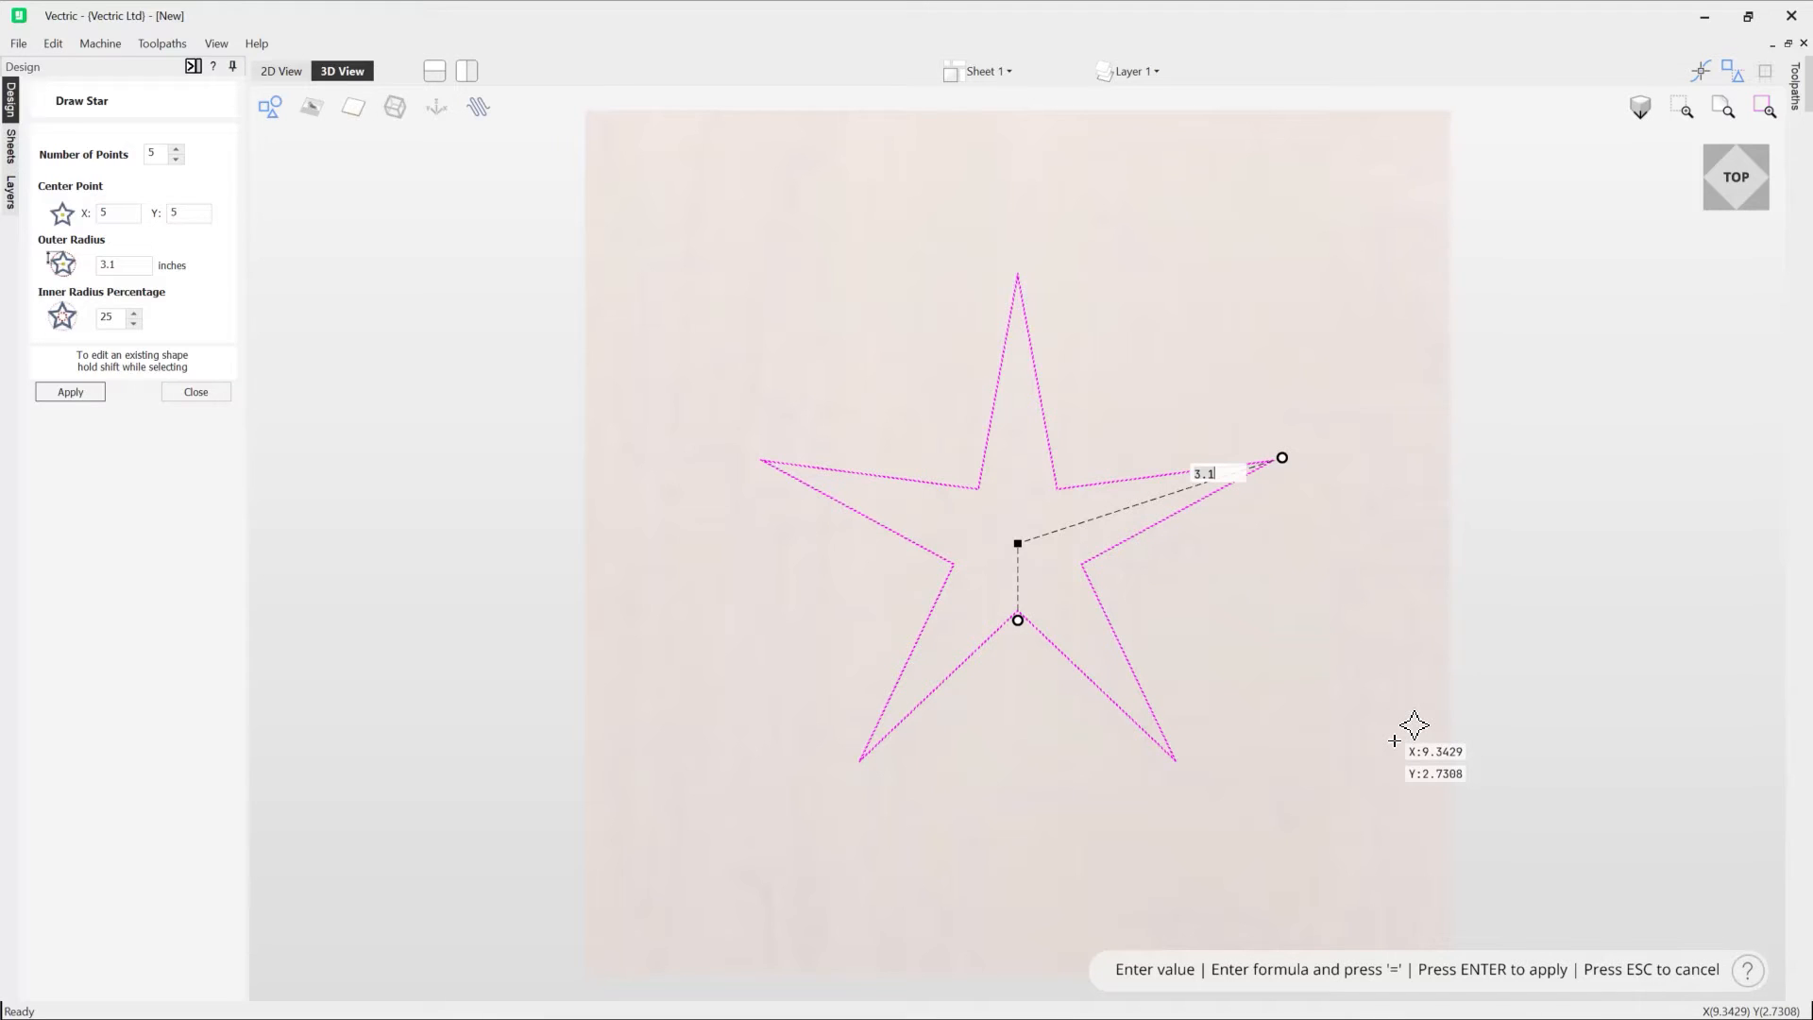
mouse_move(1260, 558)
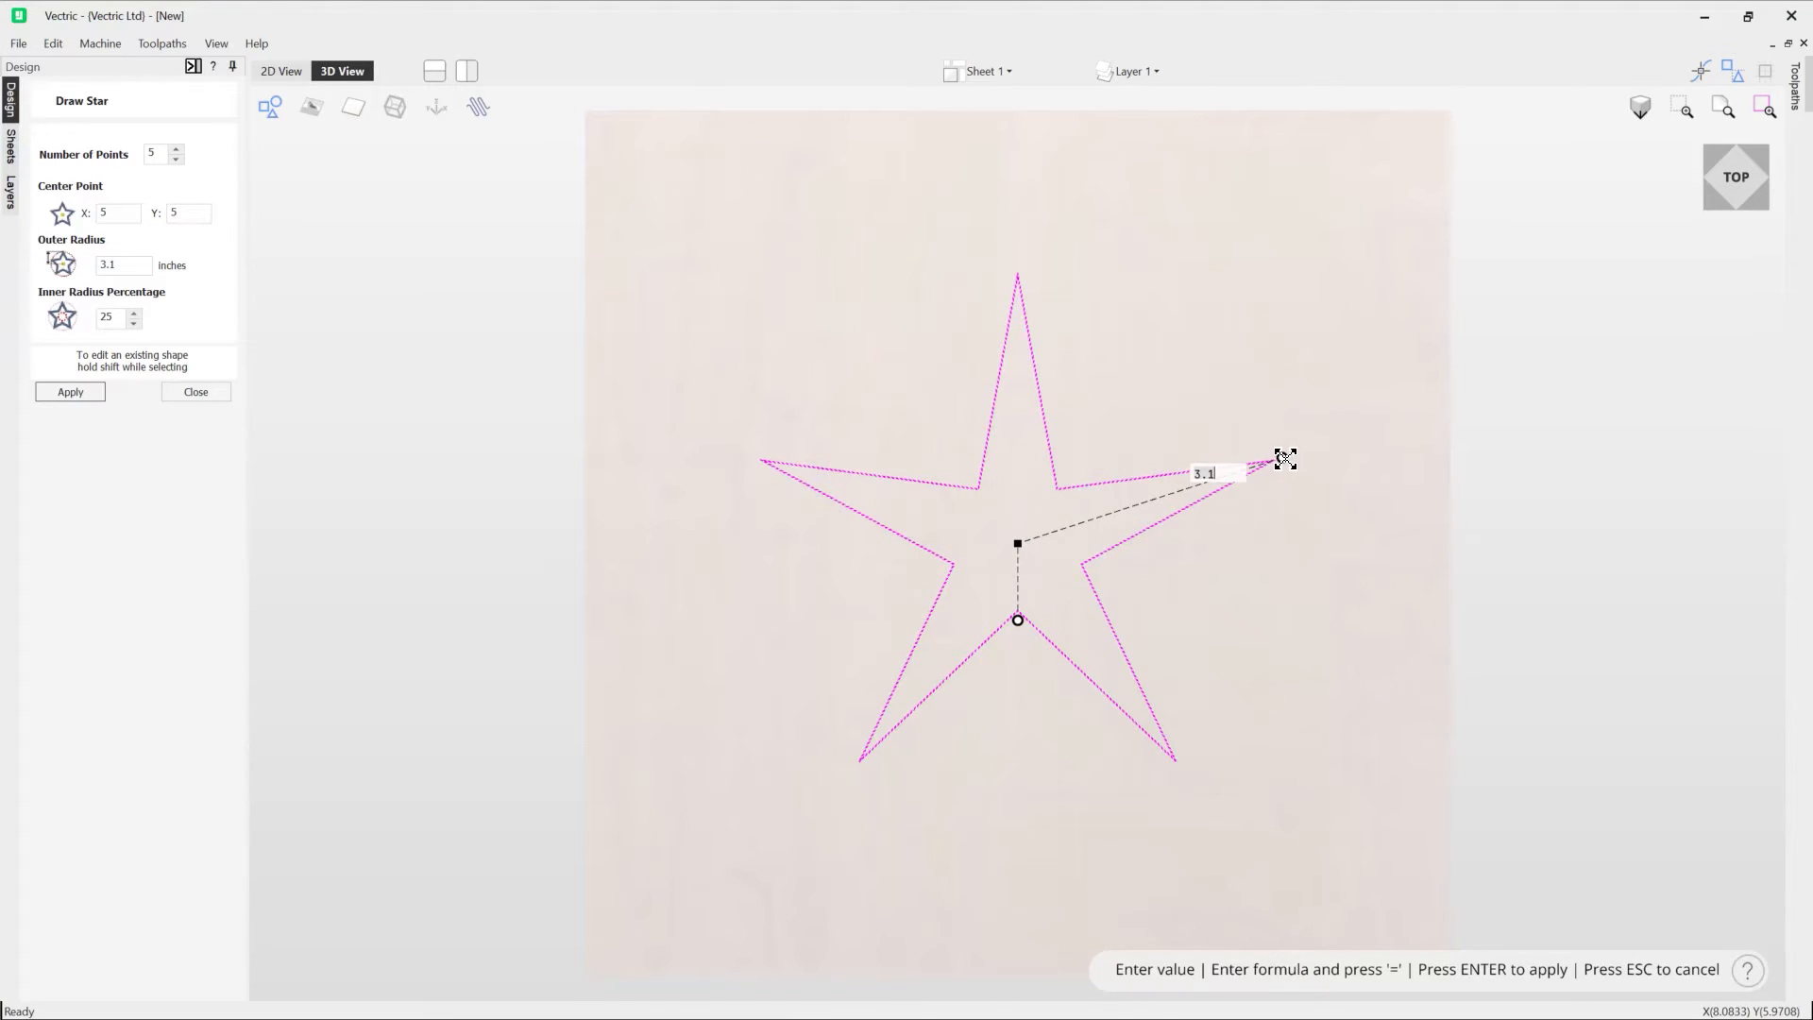
Pull the star's outer point handle outward and enter 3 as the outer radius.
drag(1266, 468, 1309, 455)
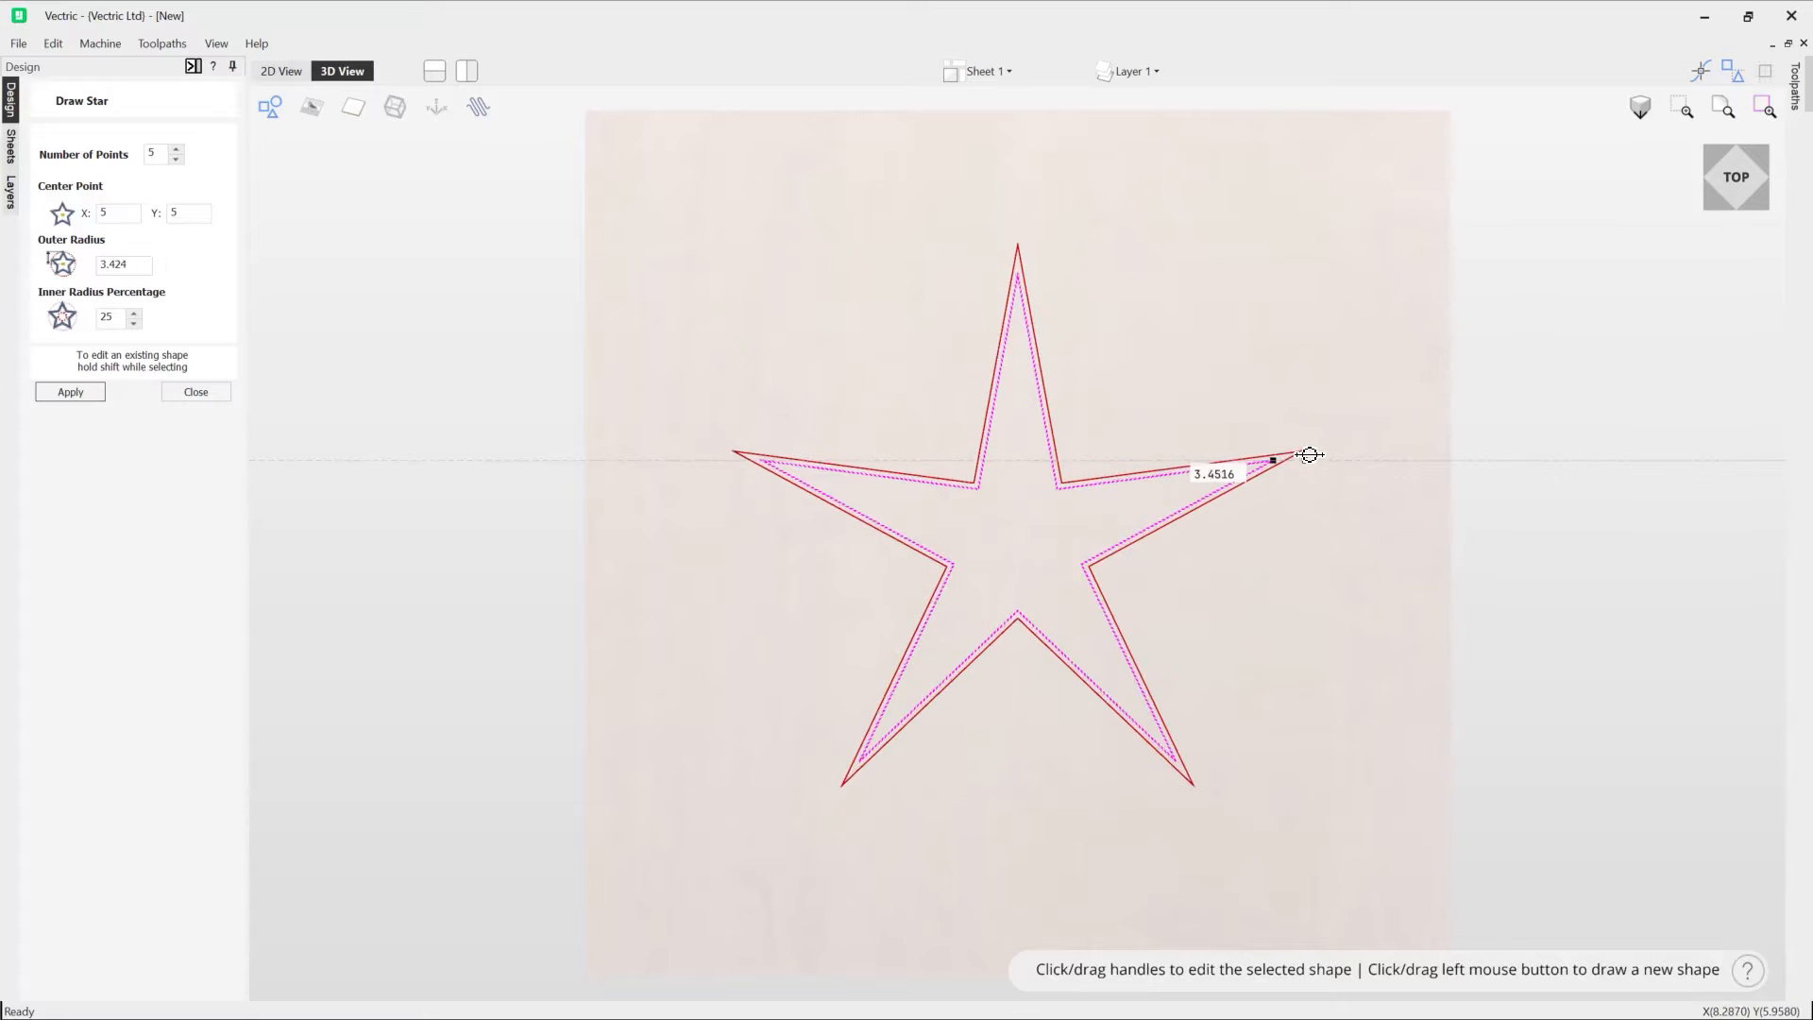
drag(1309, 454, 1327, 454)
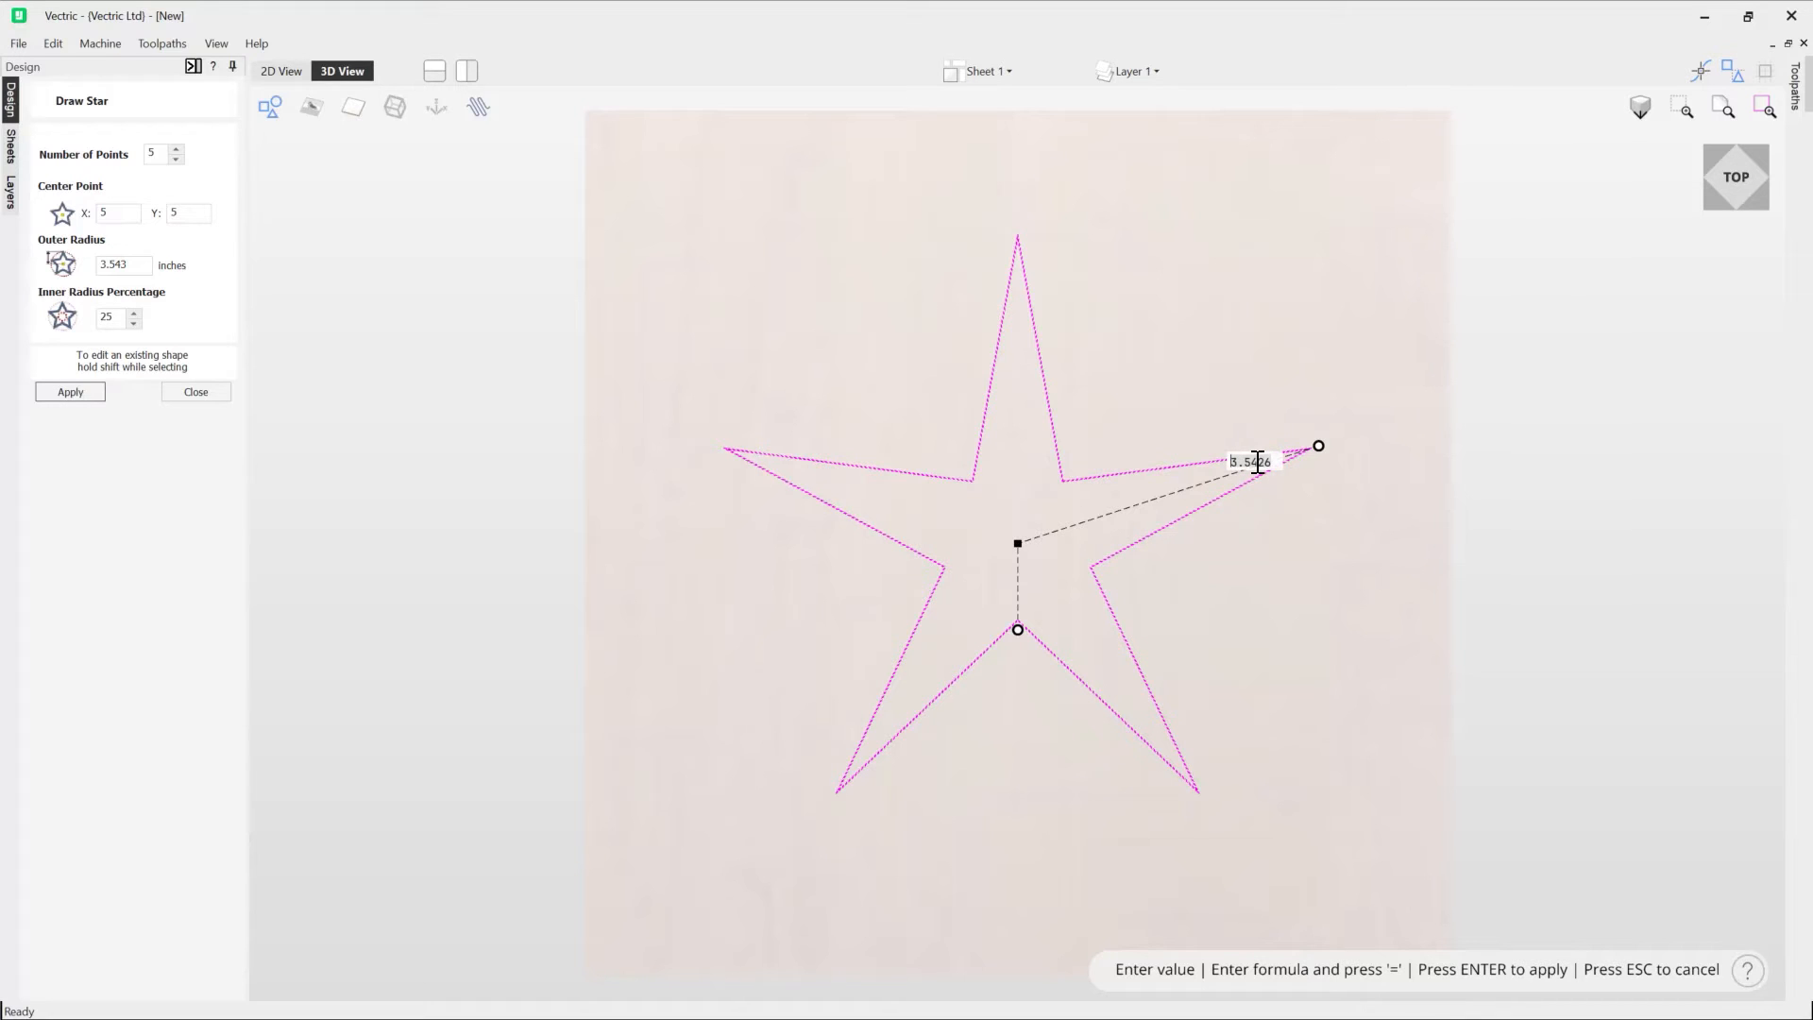
text(3)
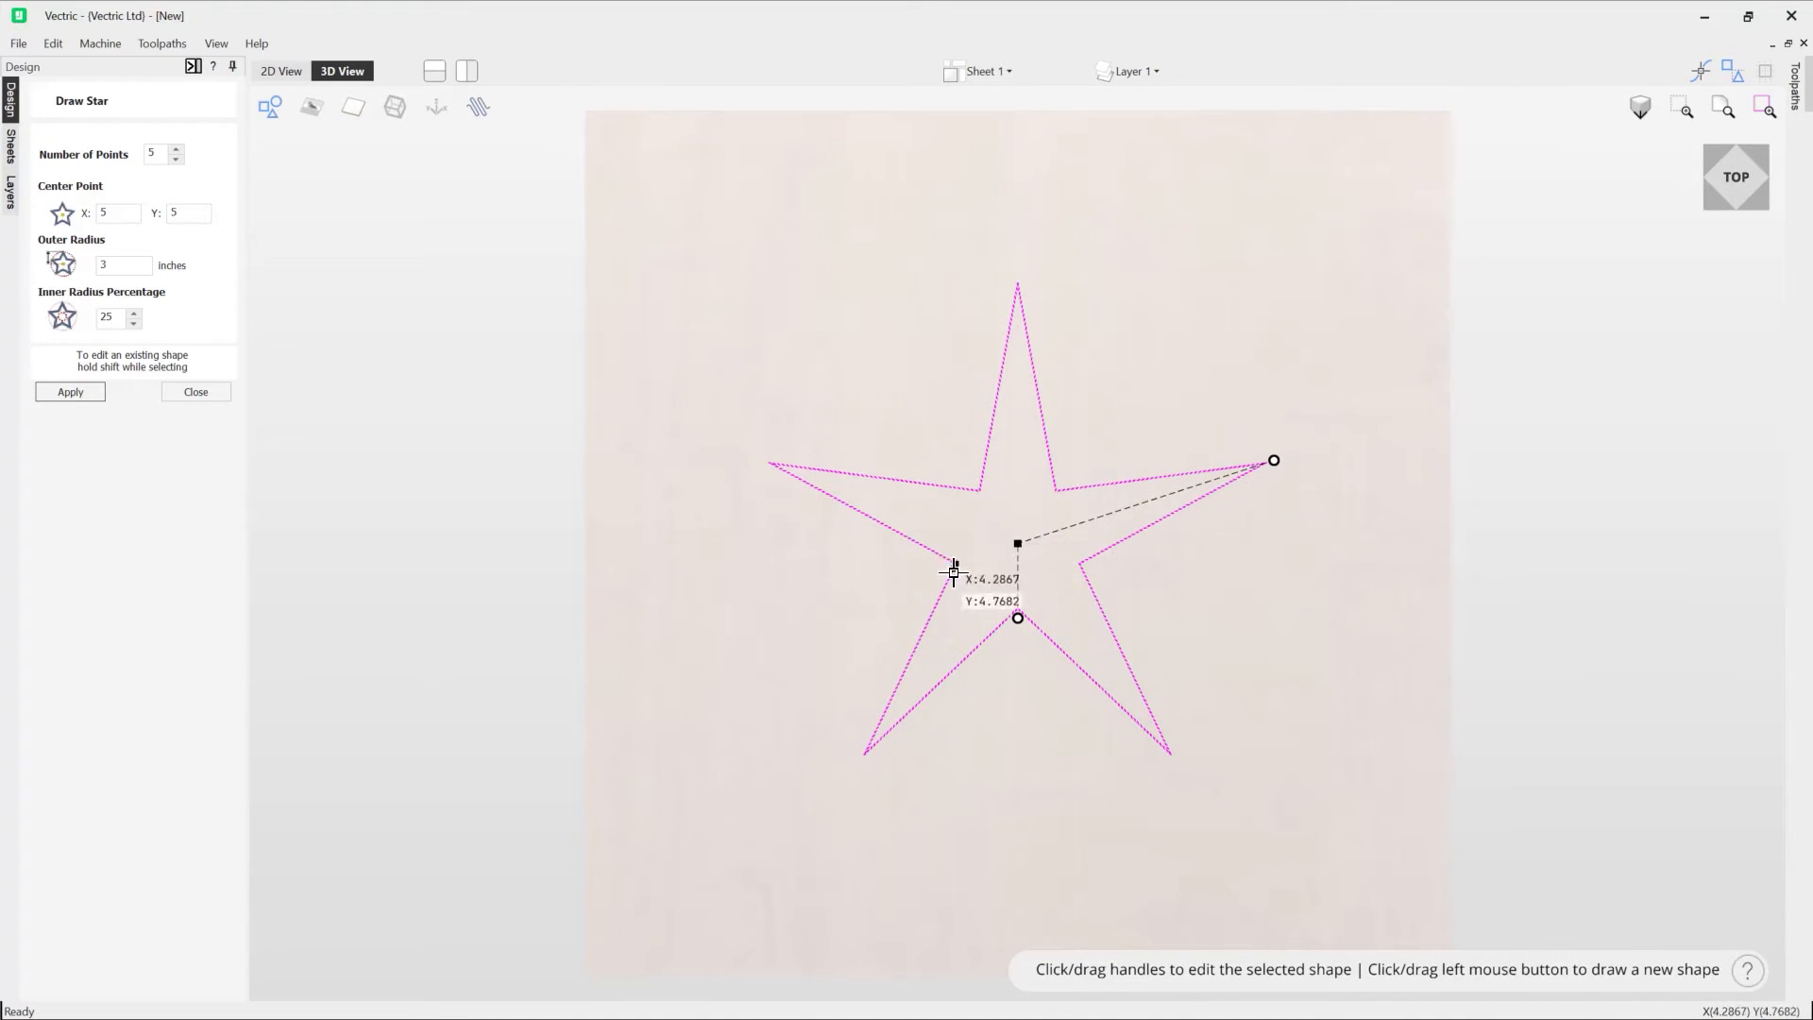
Enter 1 as the star's inner radius, giving a 33.33 inner percentage.
click(1018, 545)
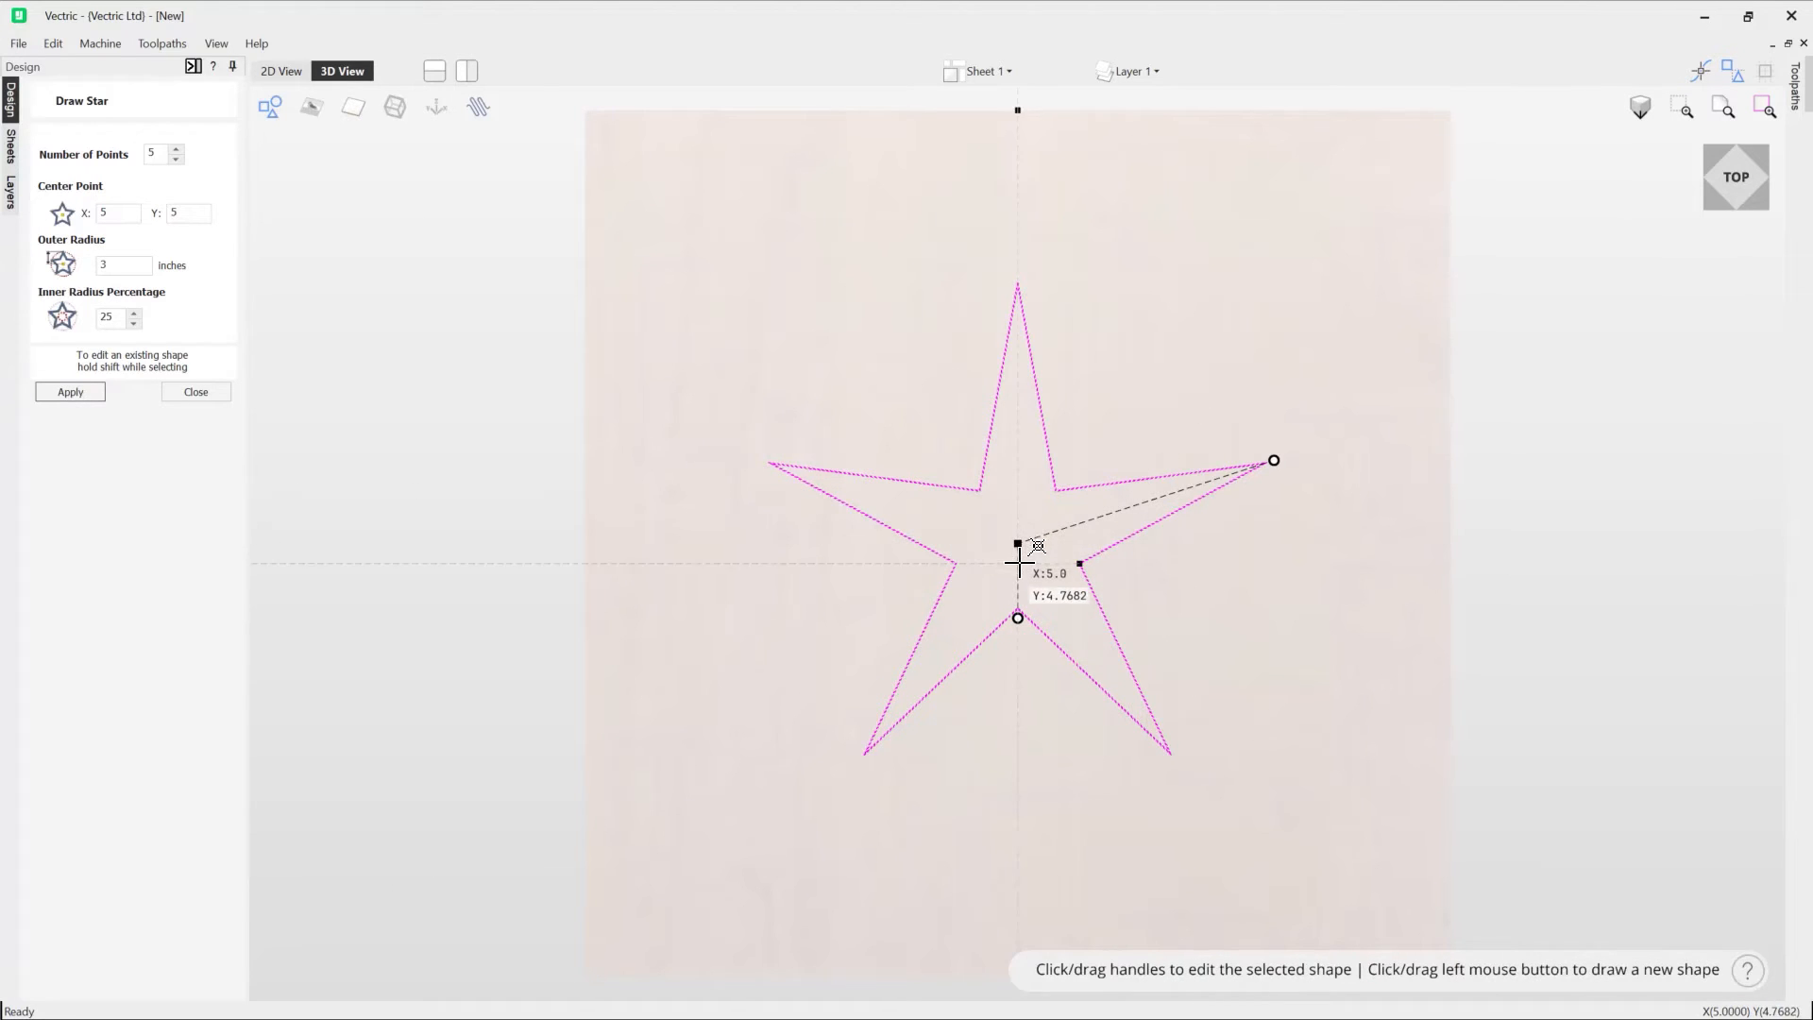
mouse_move(964, 562)
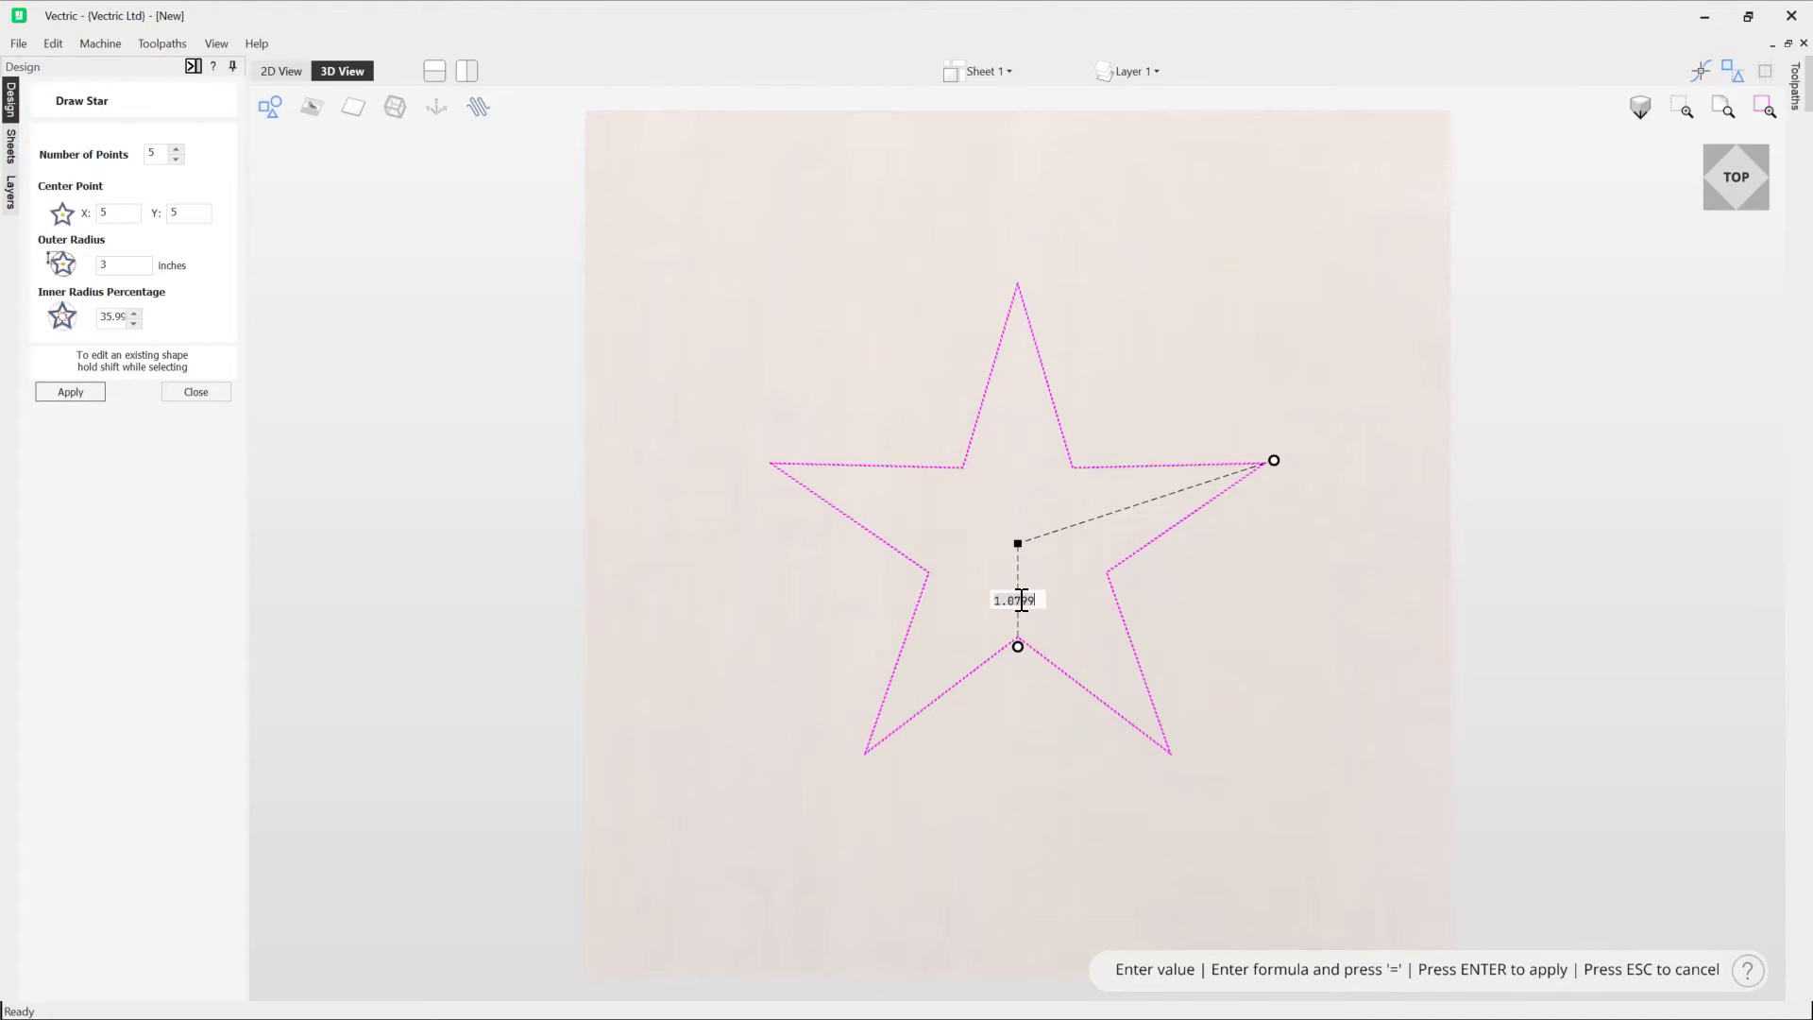
text(1)
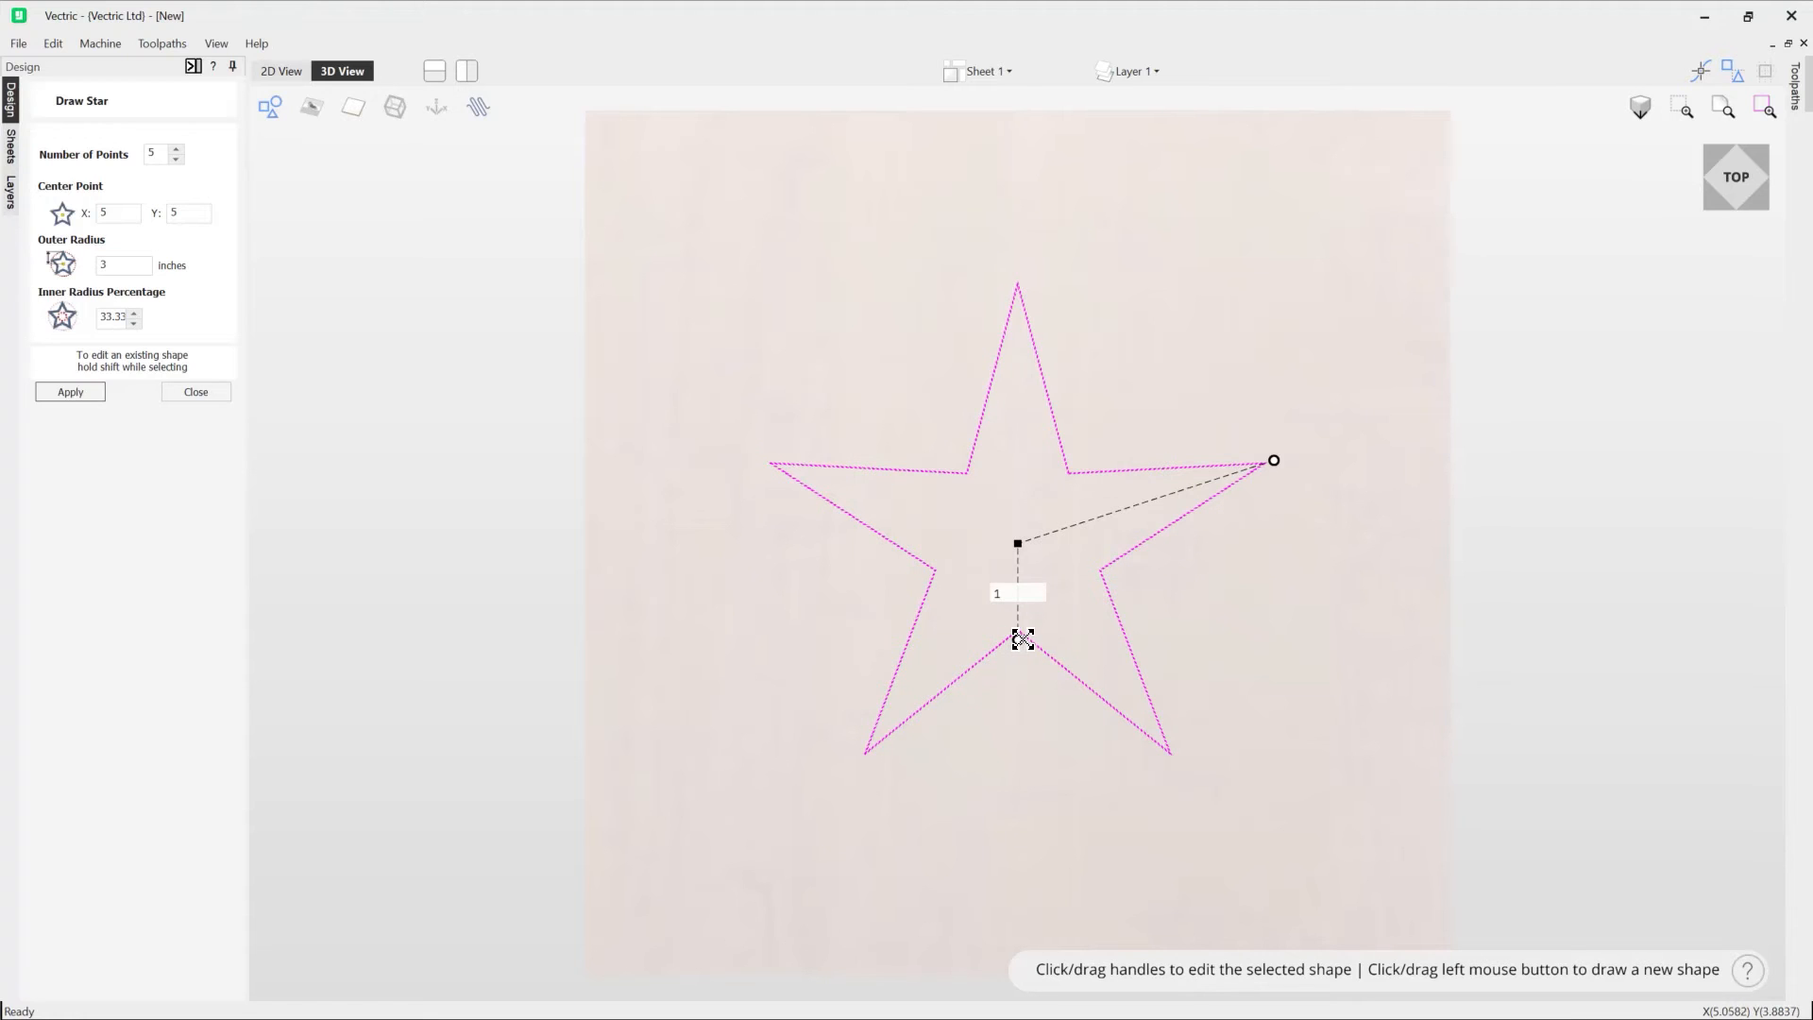
drag(1018, 638, 1273, 460)
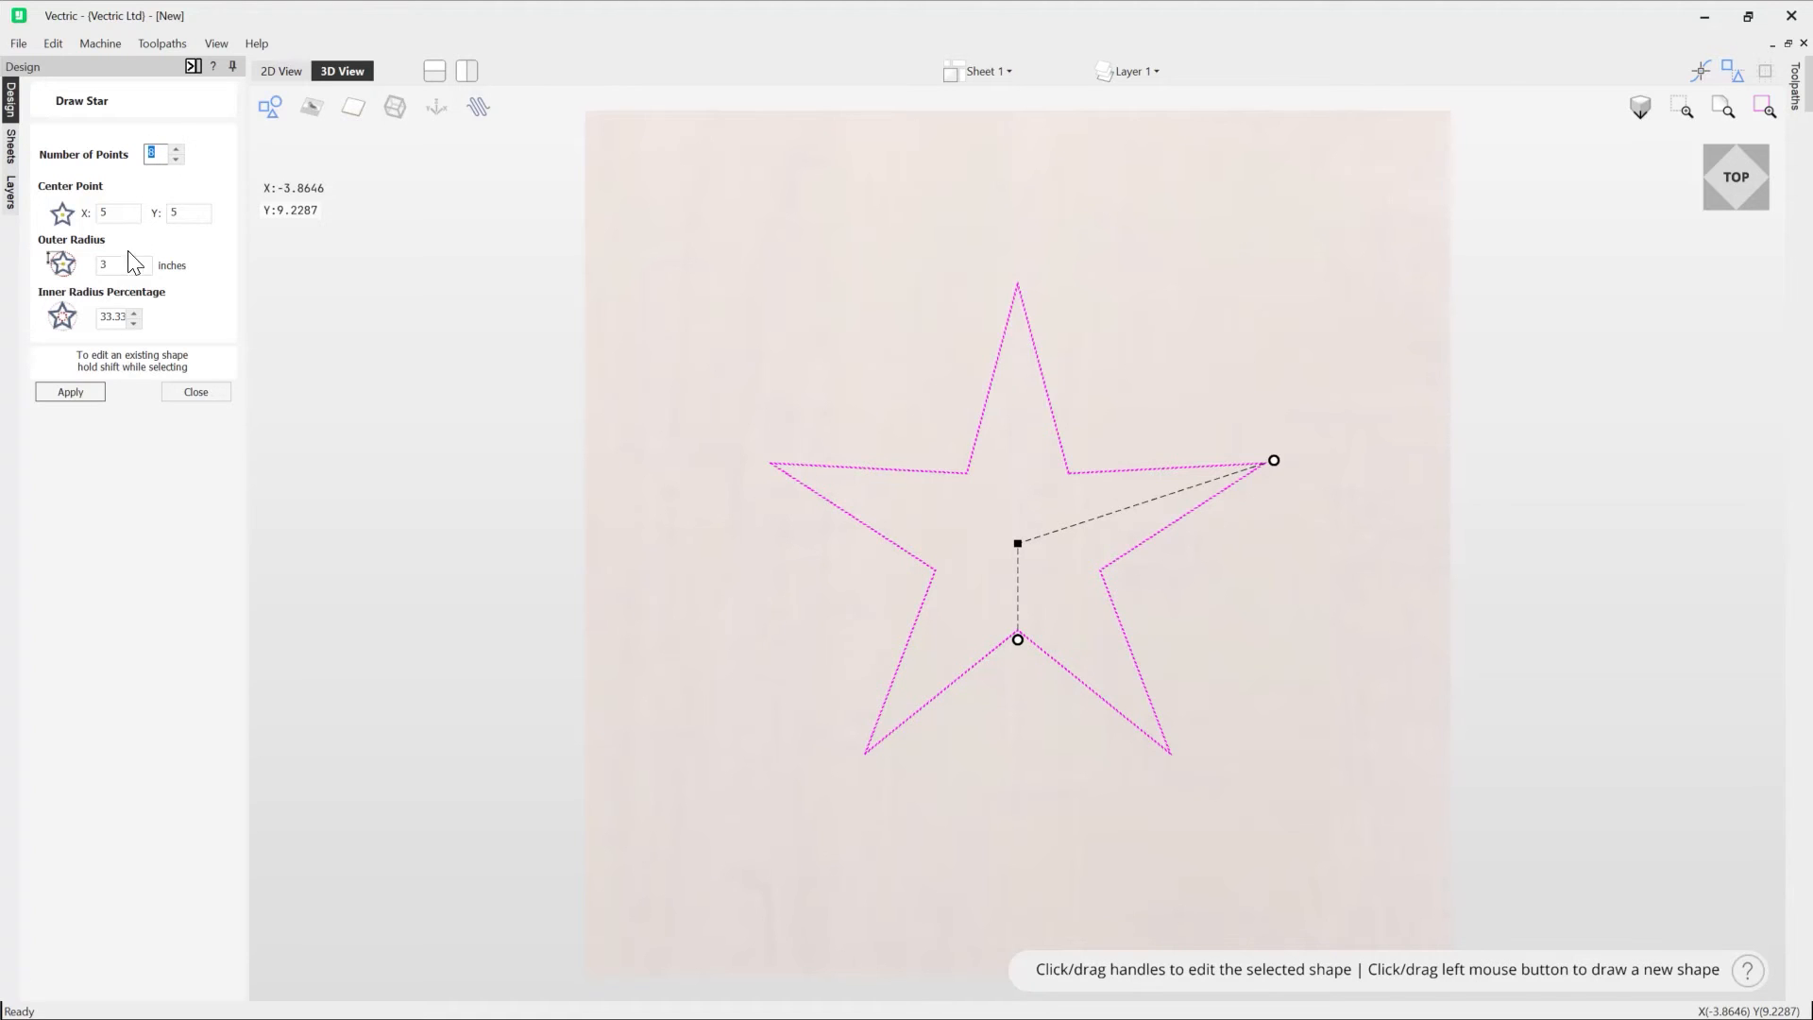
Apply 8 points to the star and resize it by dragging an outer tip.
click(69, 391)
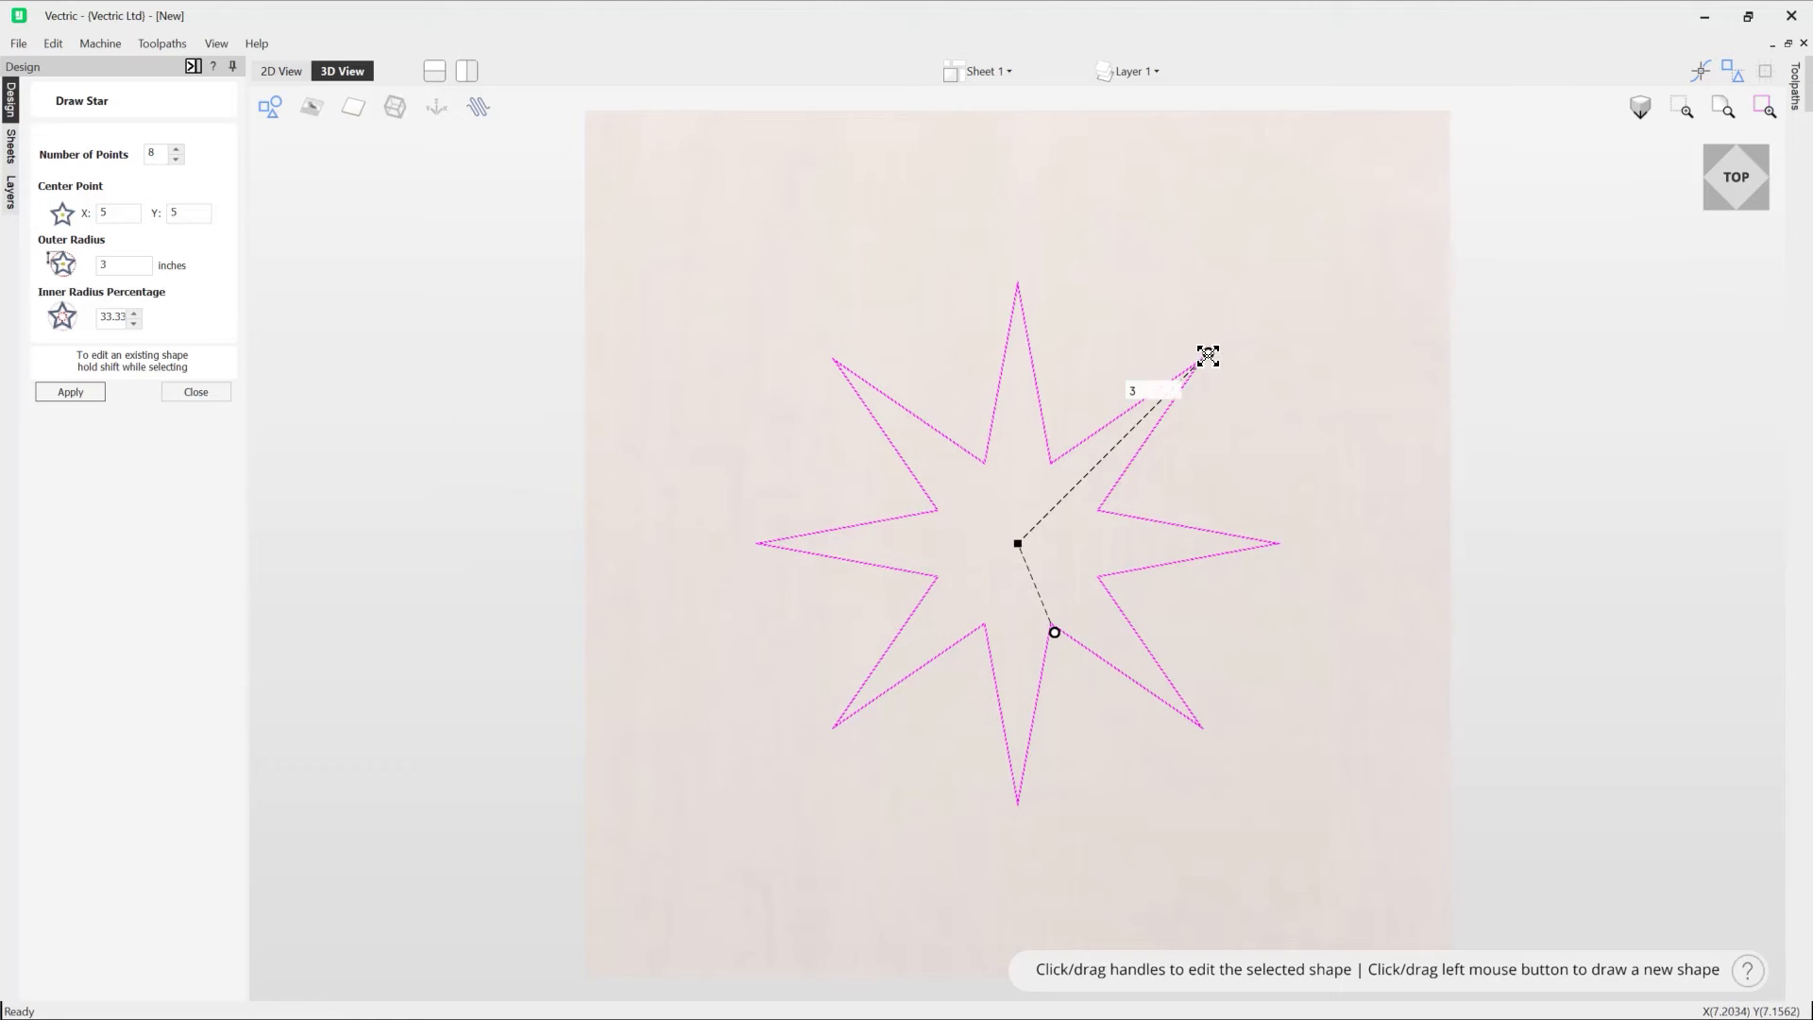
drag(1209, 355, 1054, 631)
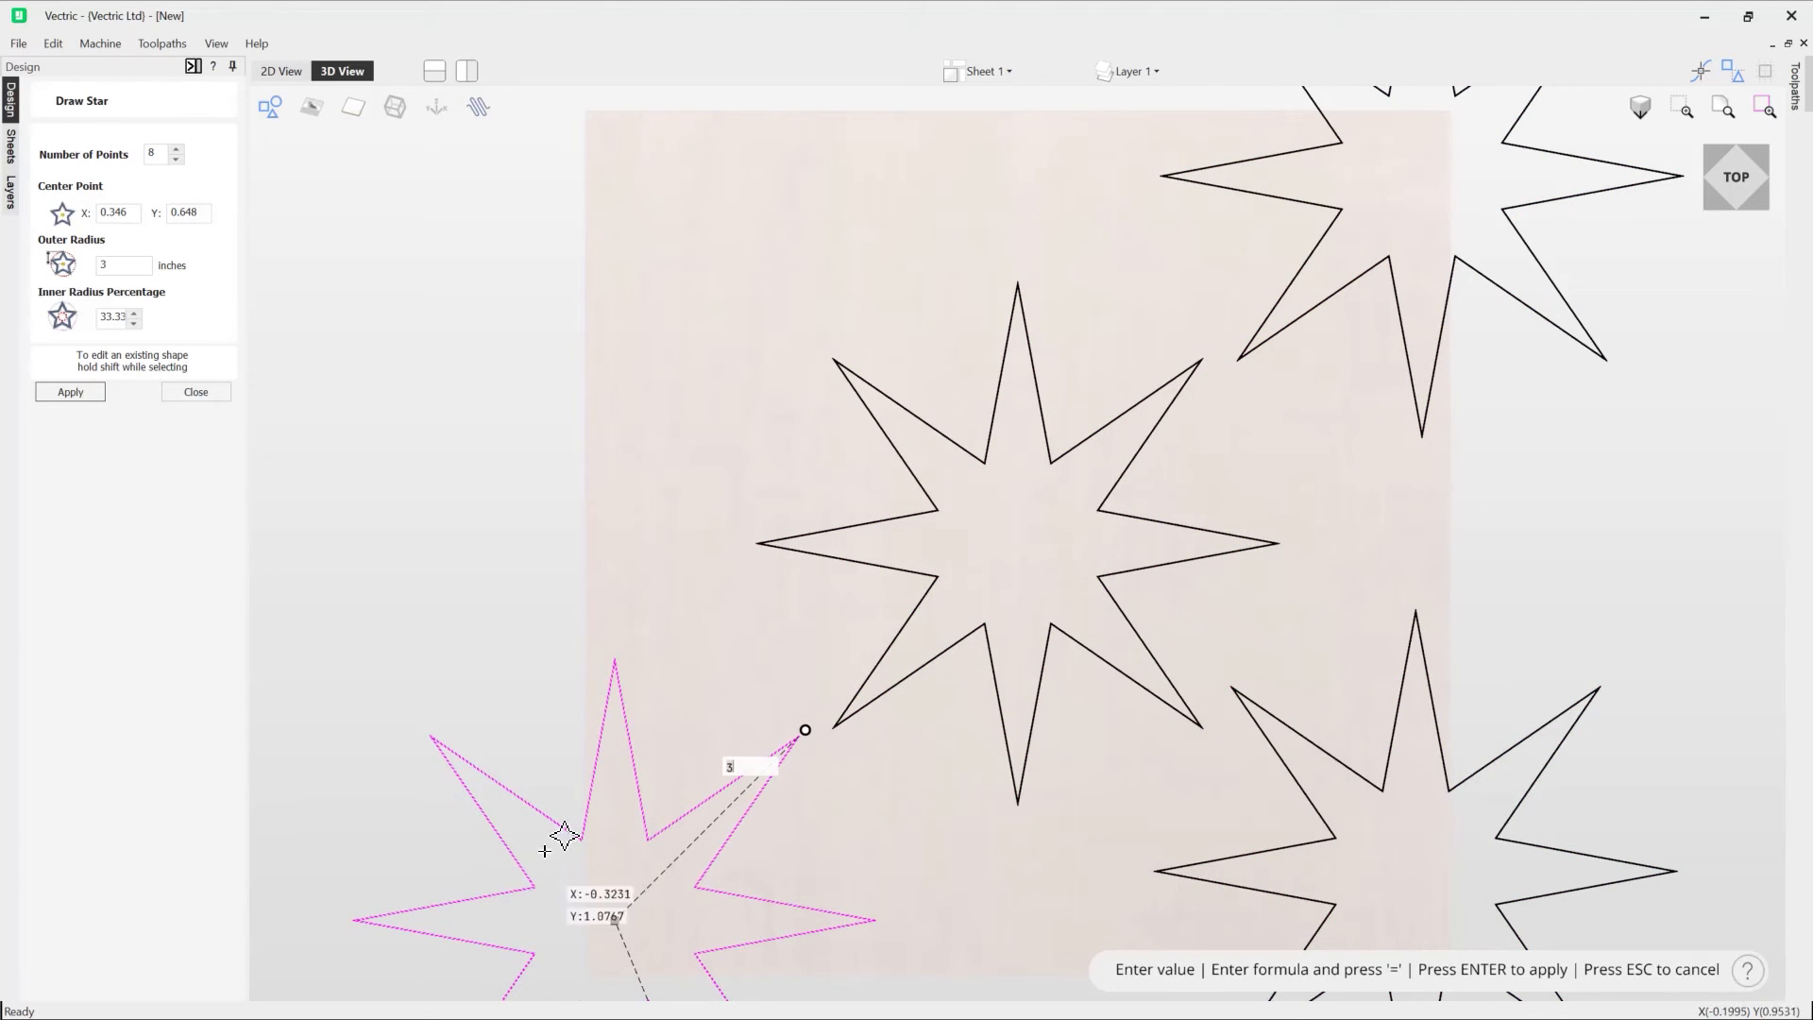
mouse_move(593, 835)
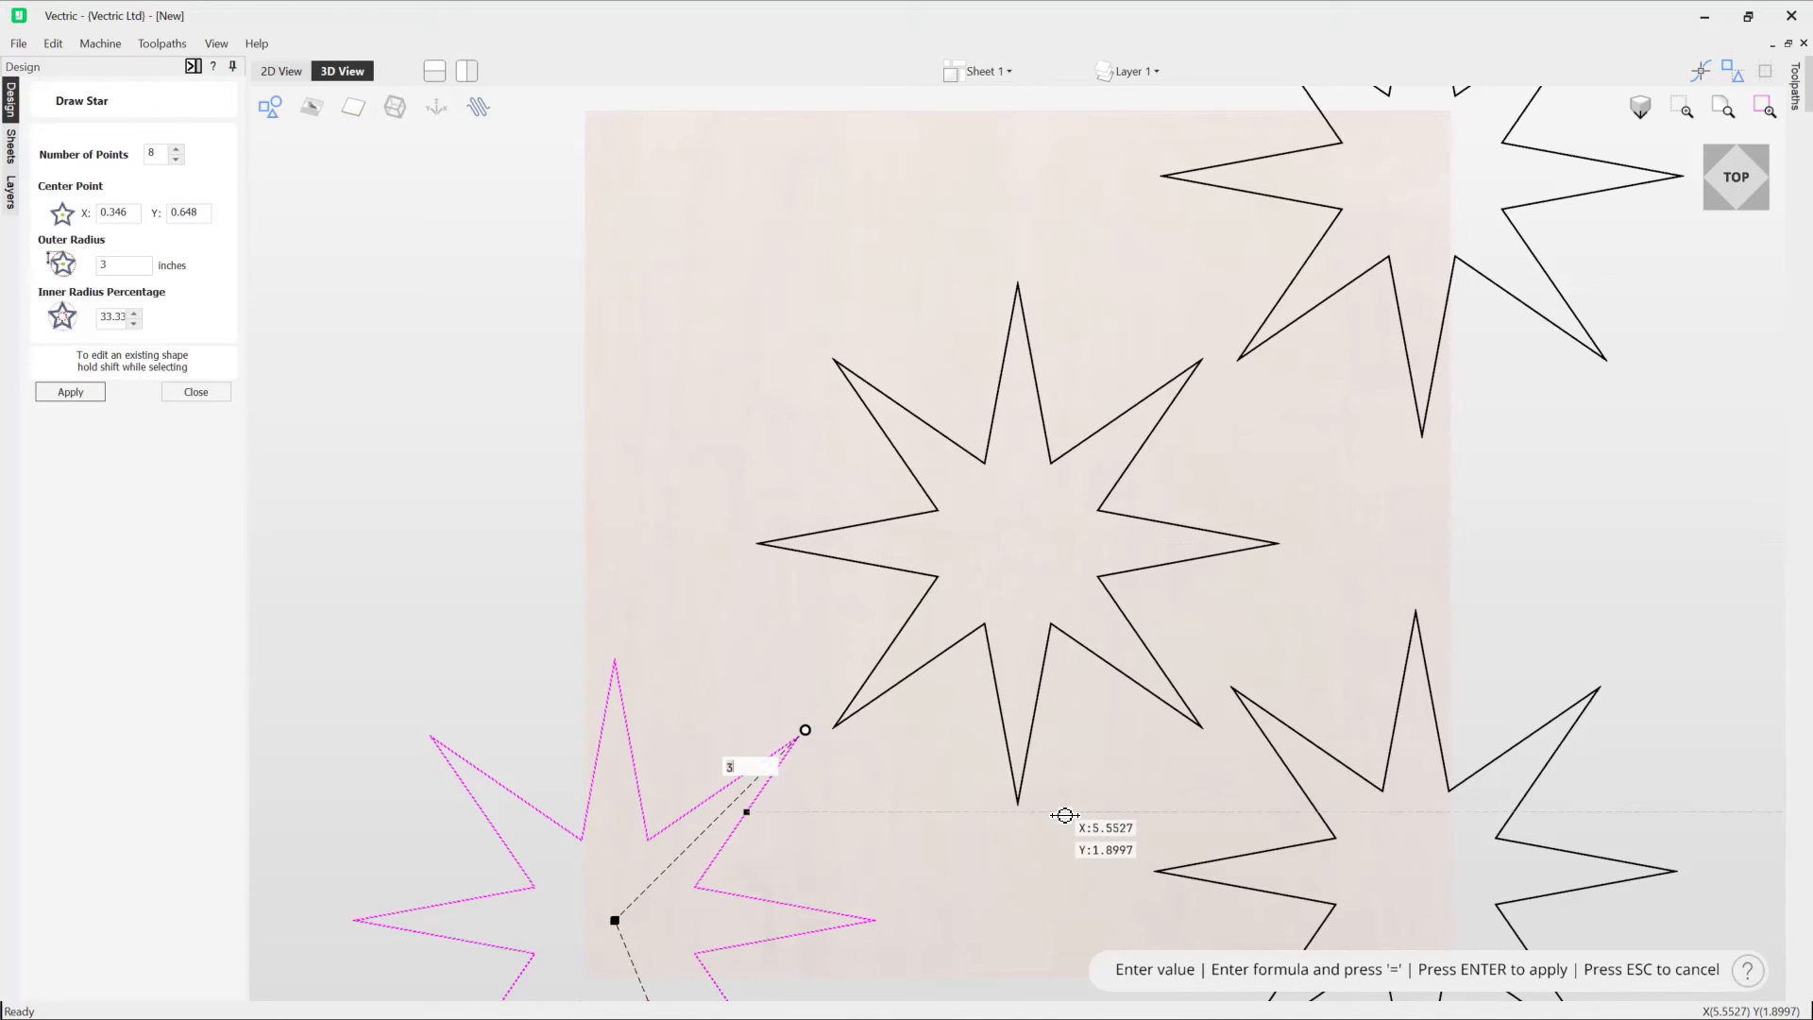
mouse_move(1179, 491)
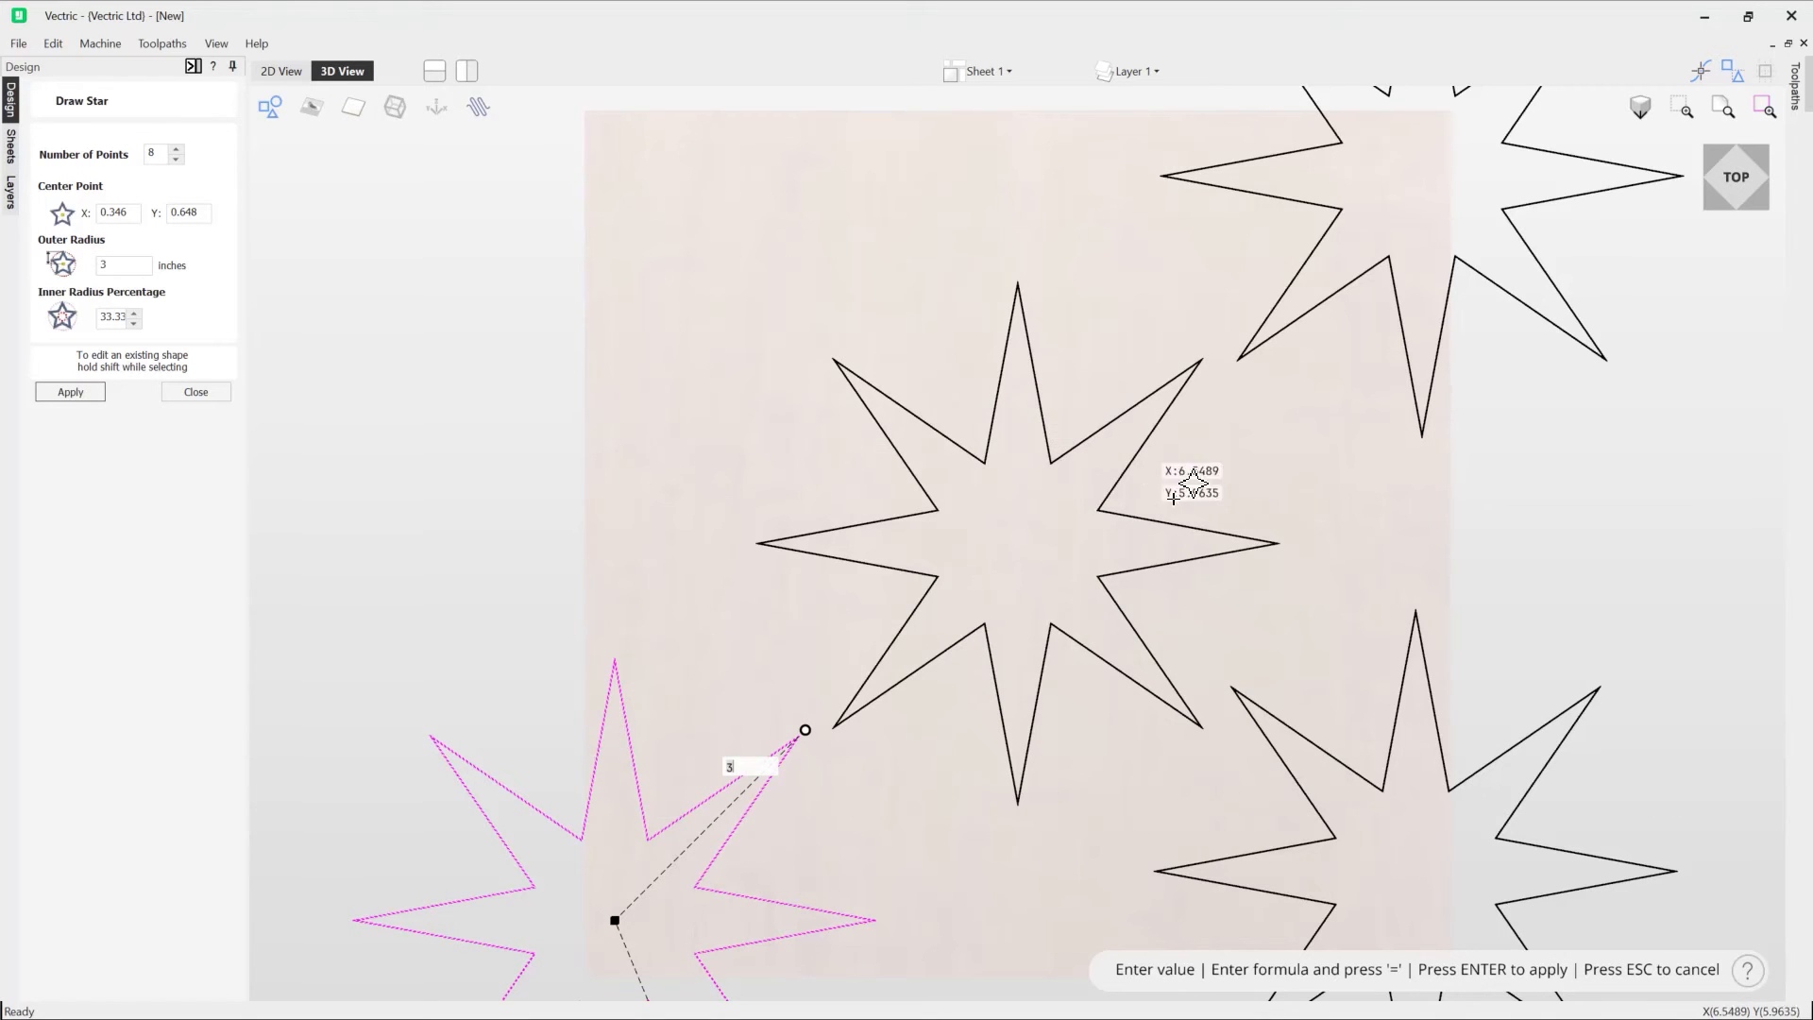
mouse_move(1046, 560)
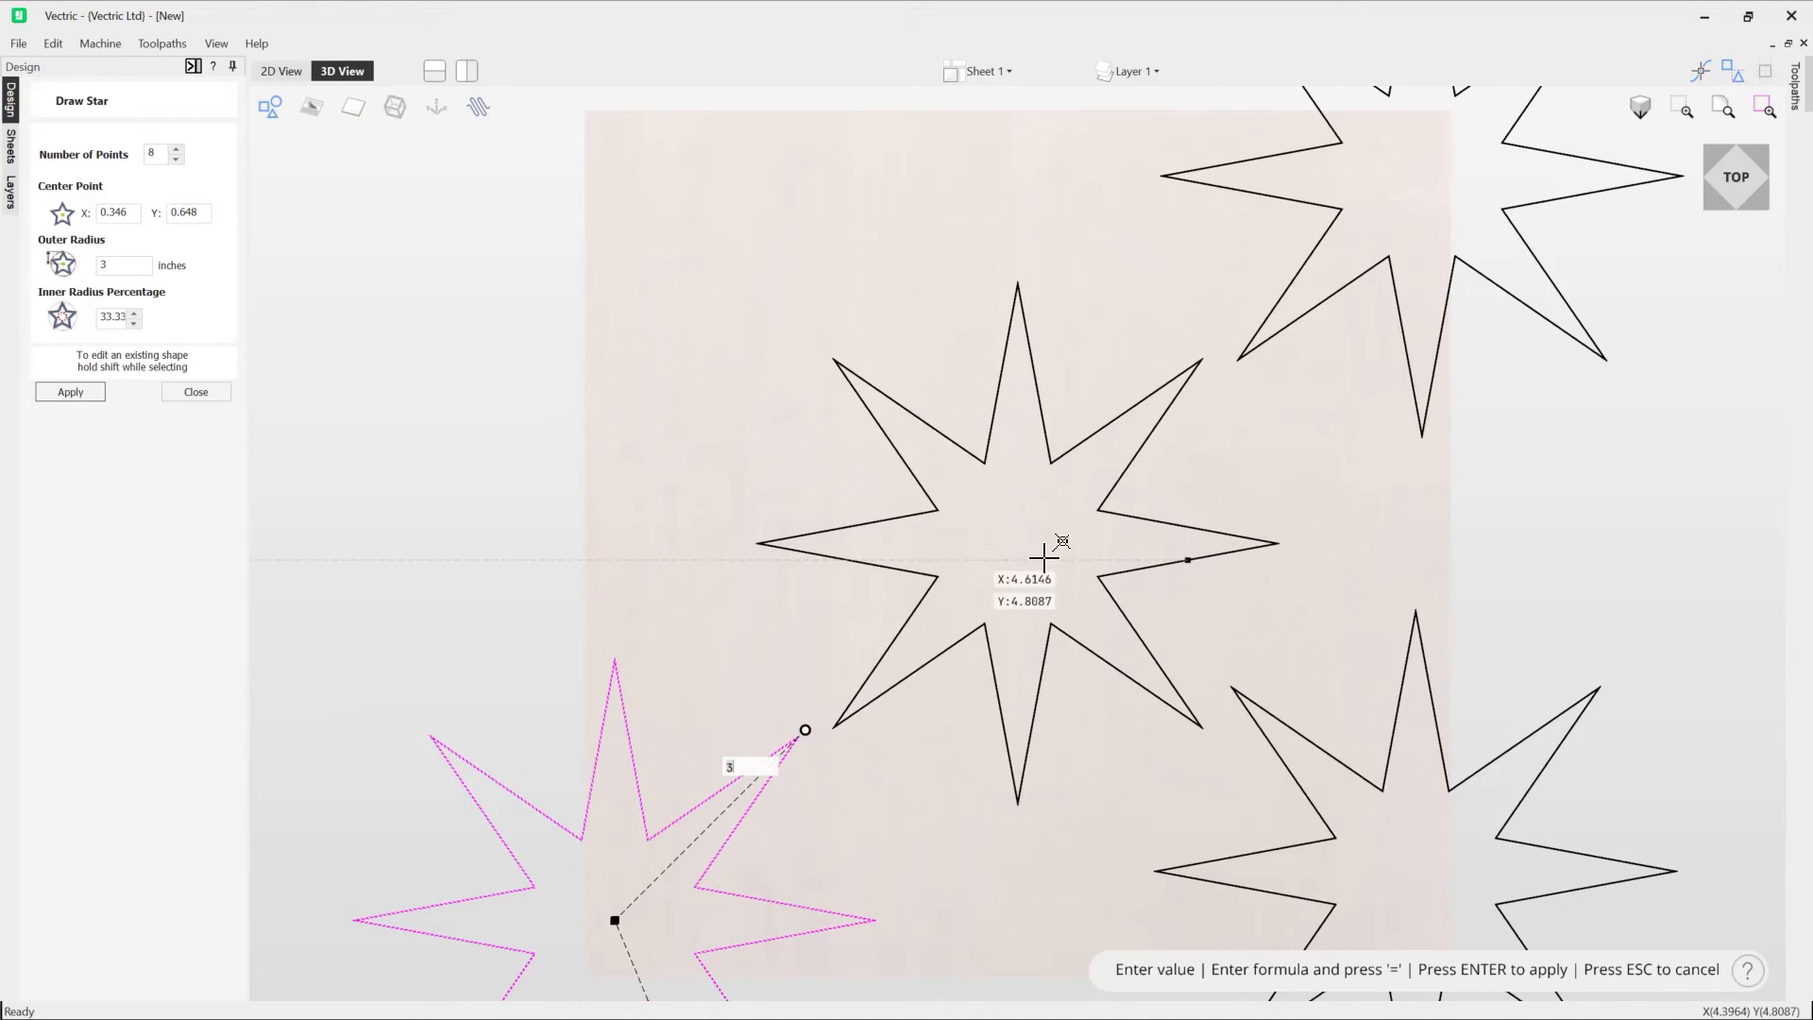
mouse_move(1288, 344)
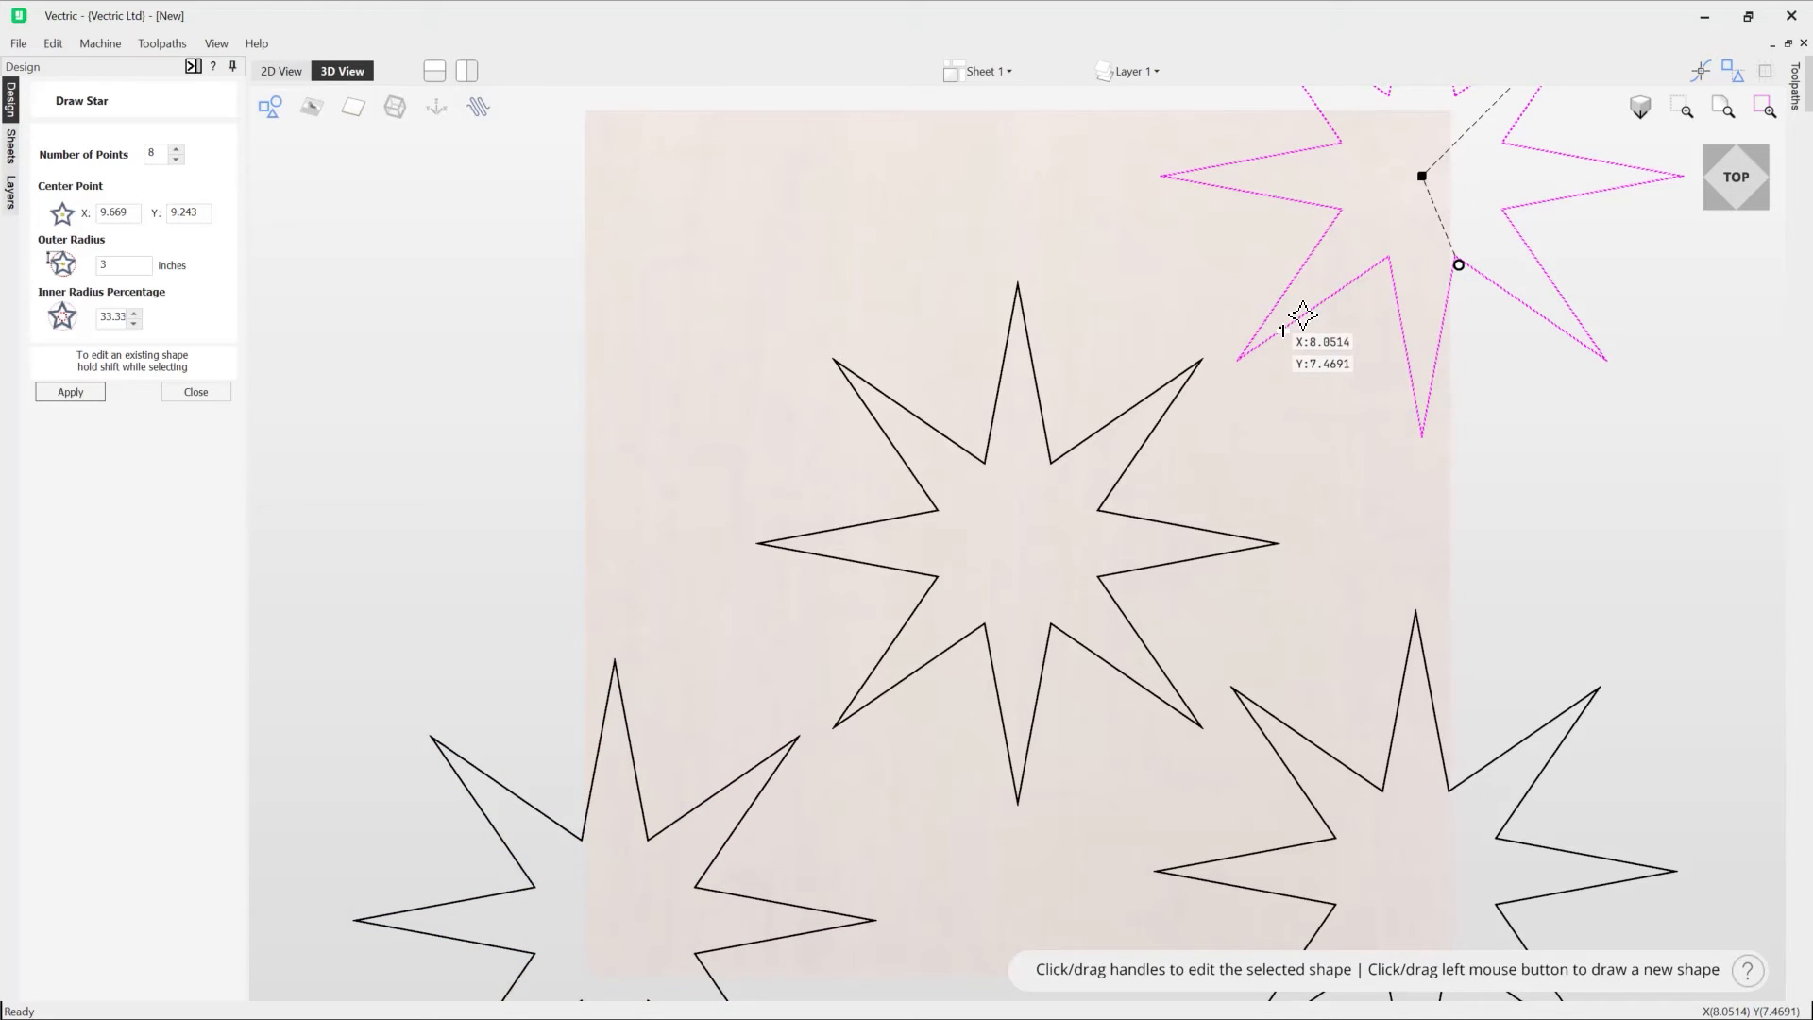
mouse_move(1375, 139)
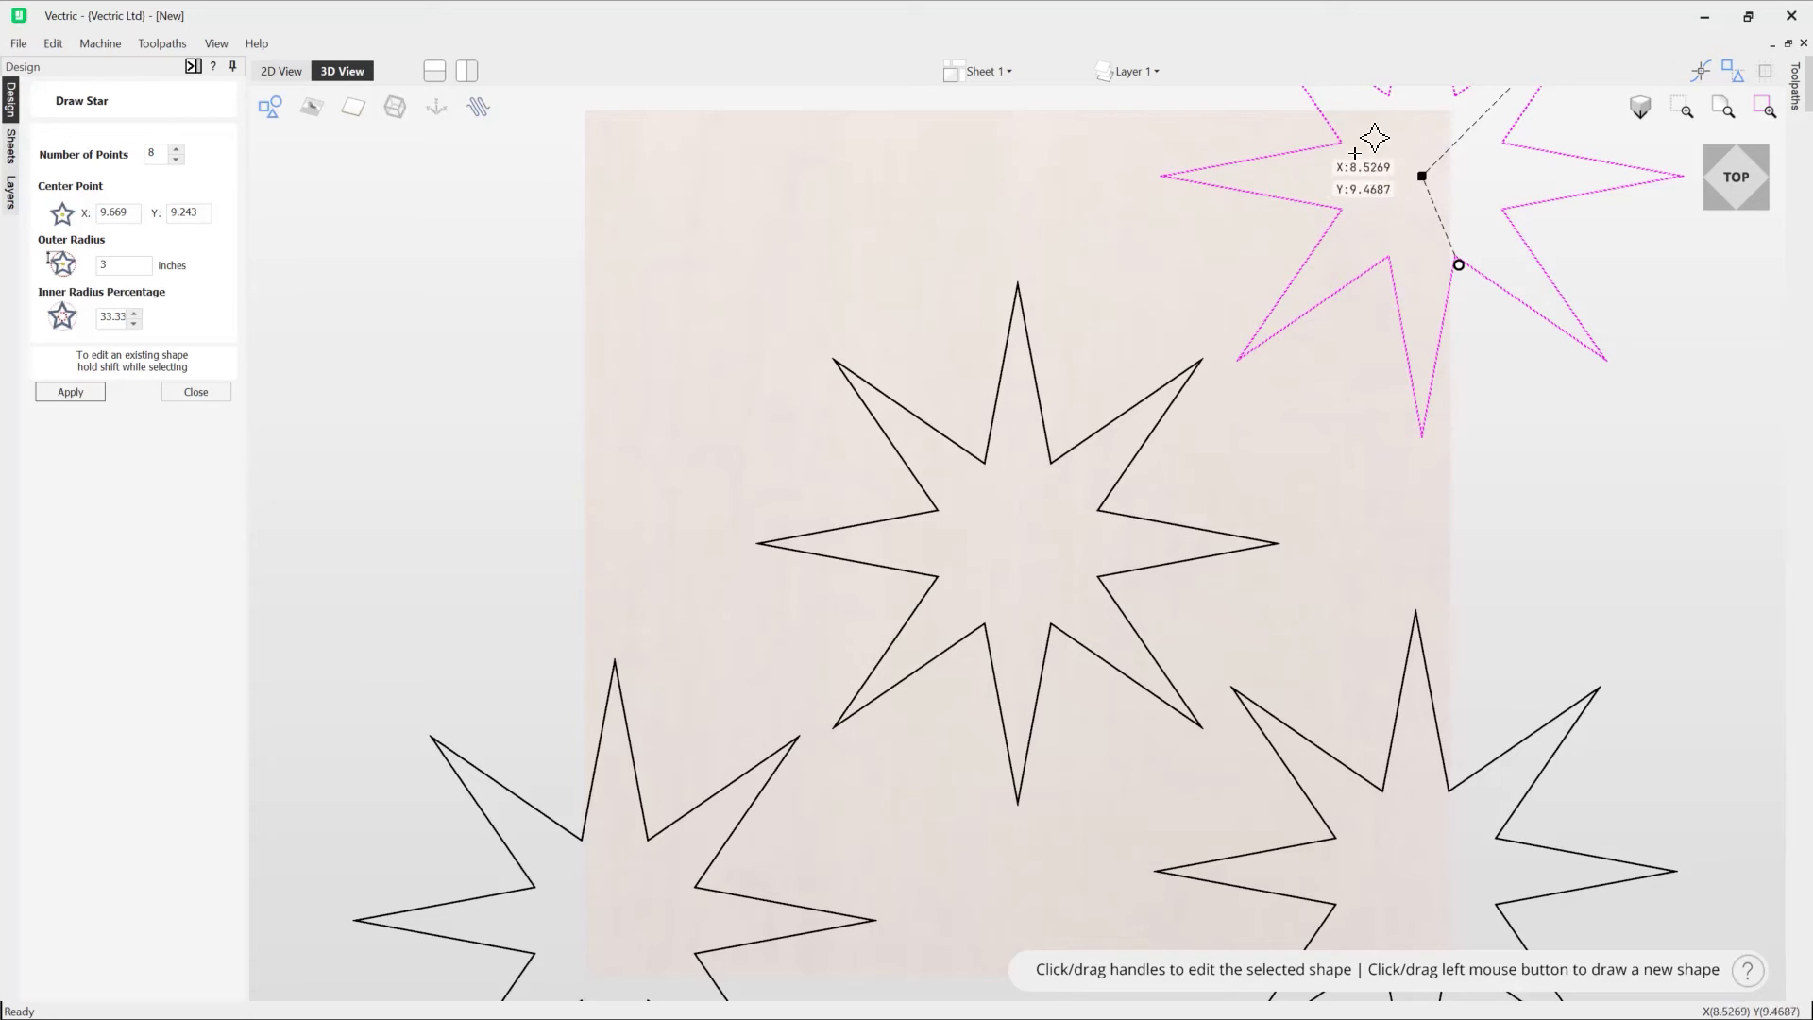
mouse_move(1460, 150)
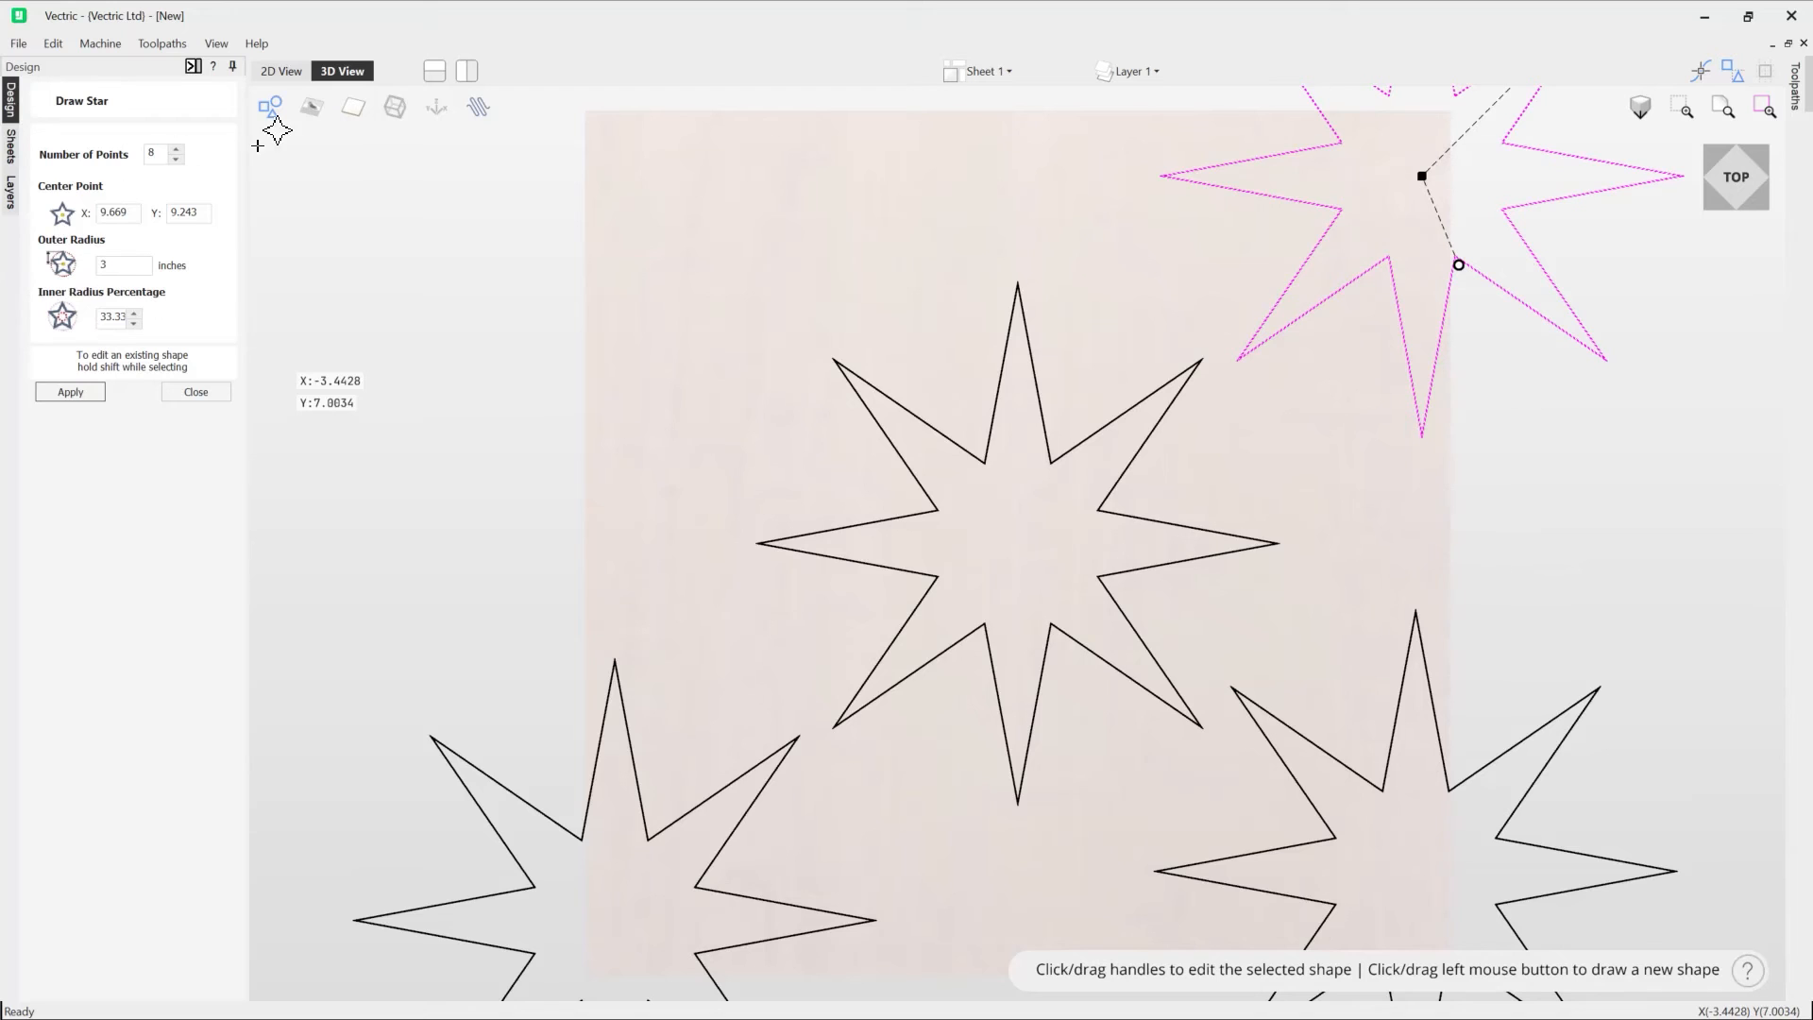
mouse_move(759, 569)
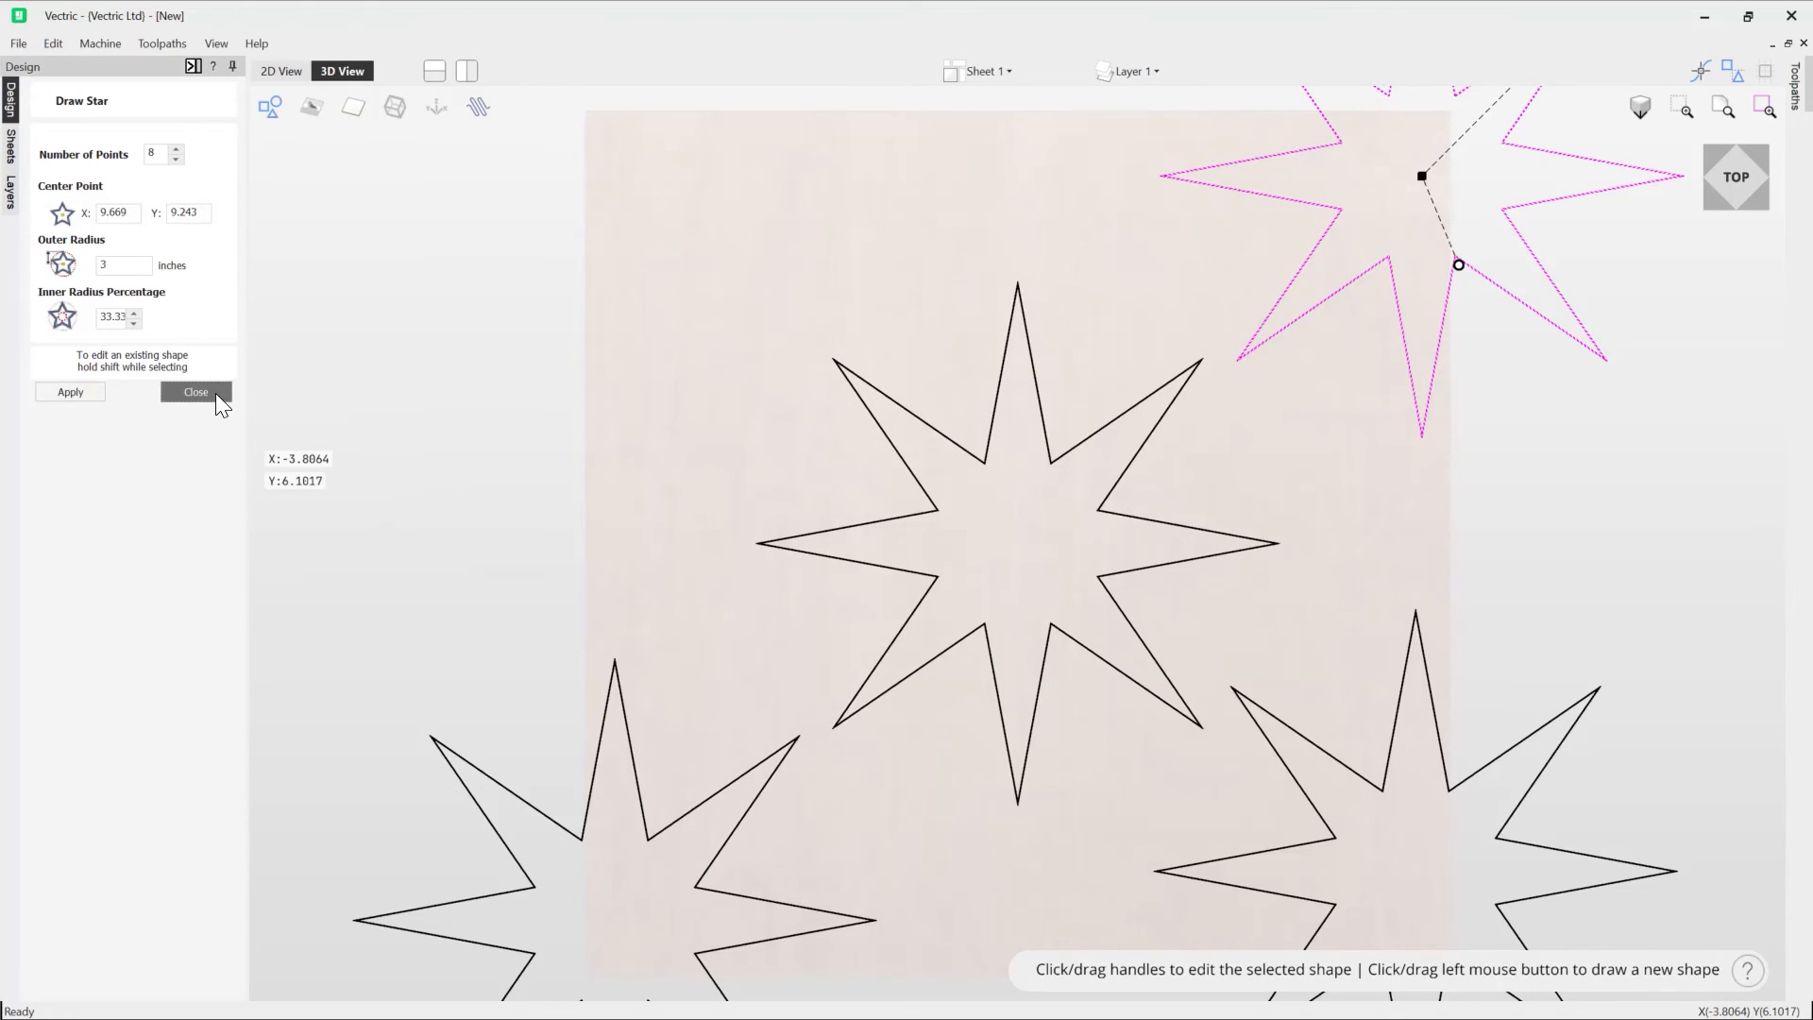
Close the Draw Star tool, leaving only the centred eight-point star.
click(196, 391)
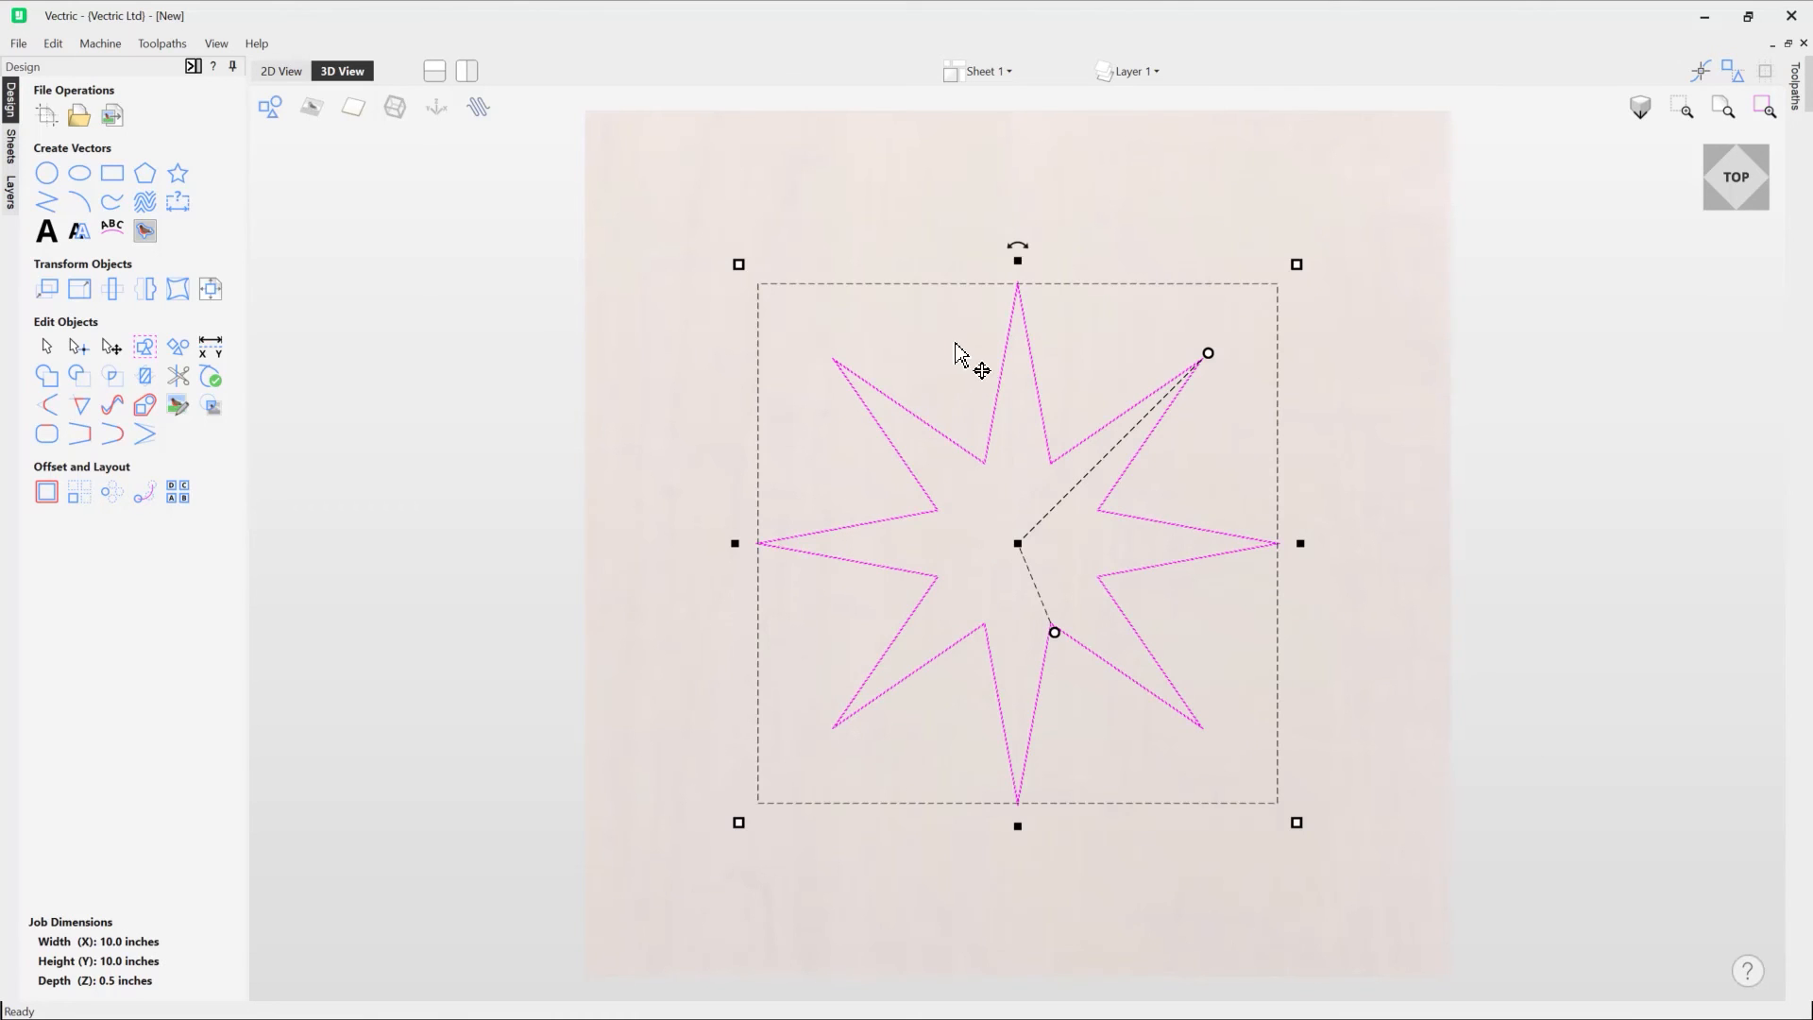
mouse_move(1104, 743)
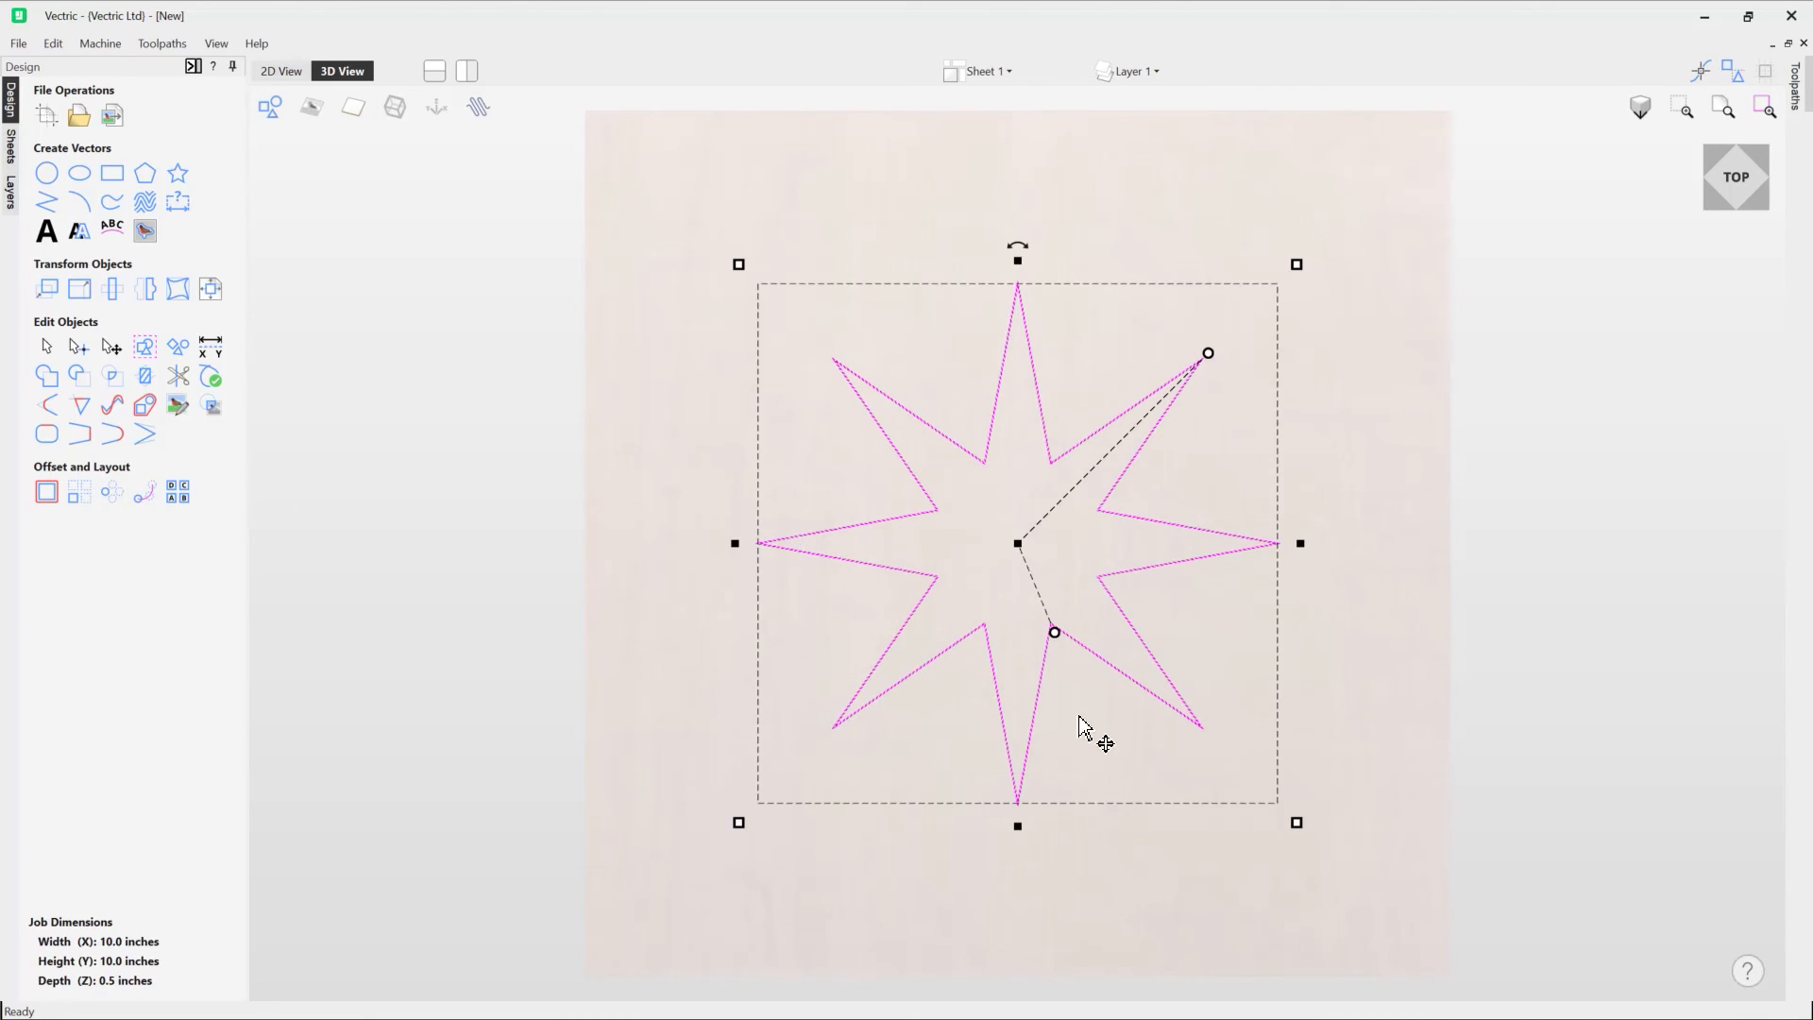
mouse_move(932, 866)
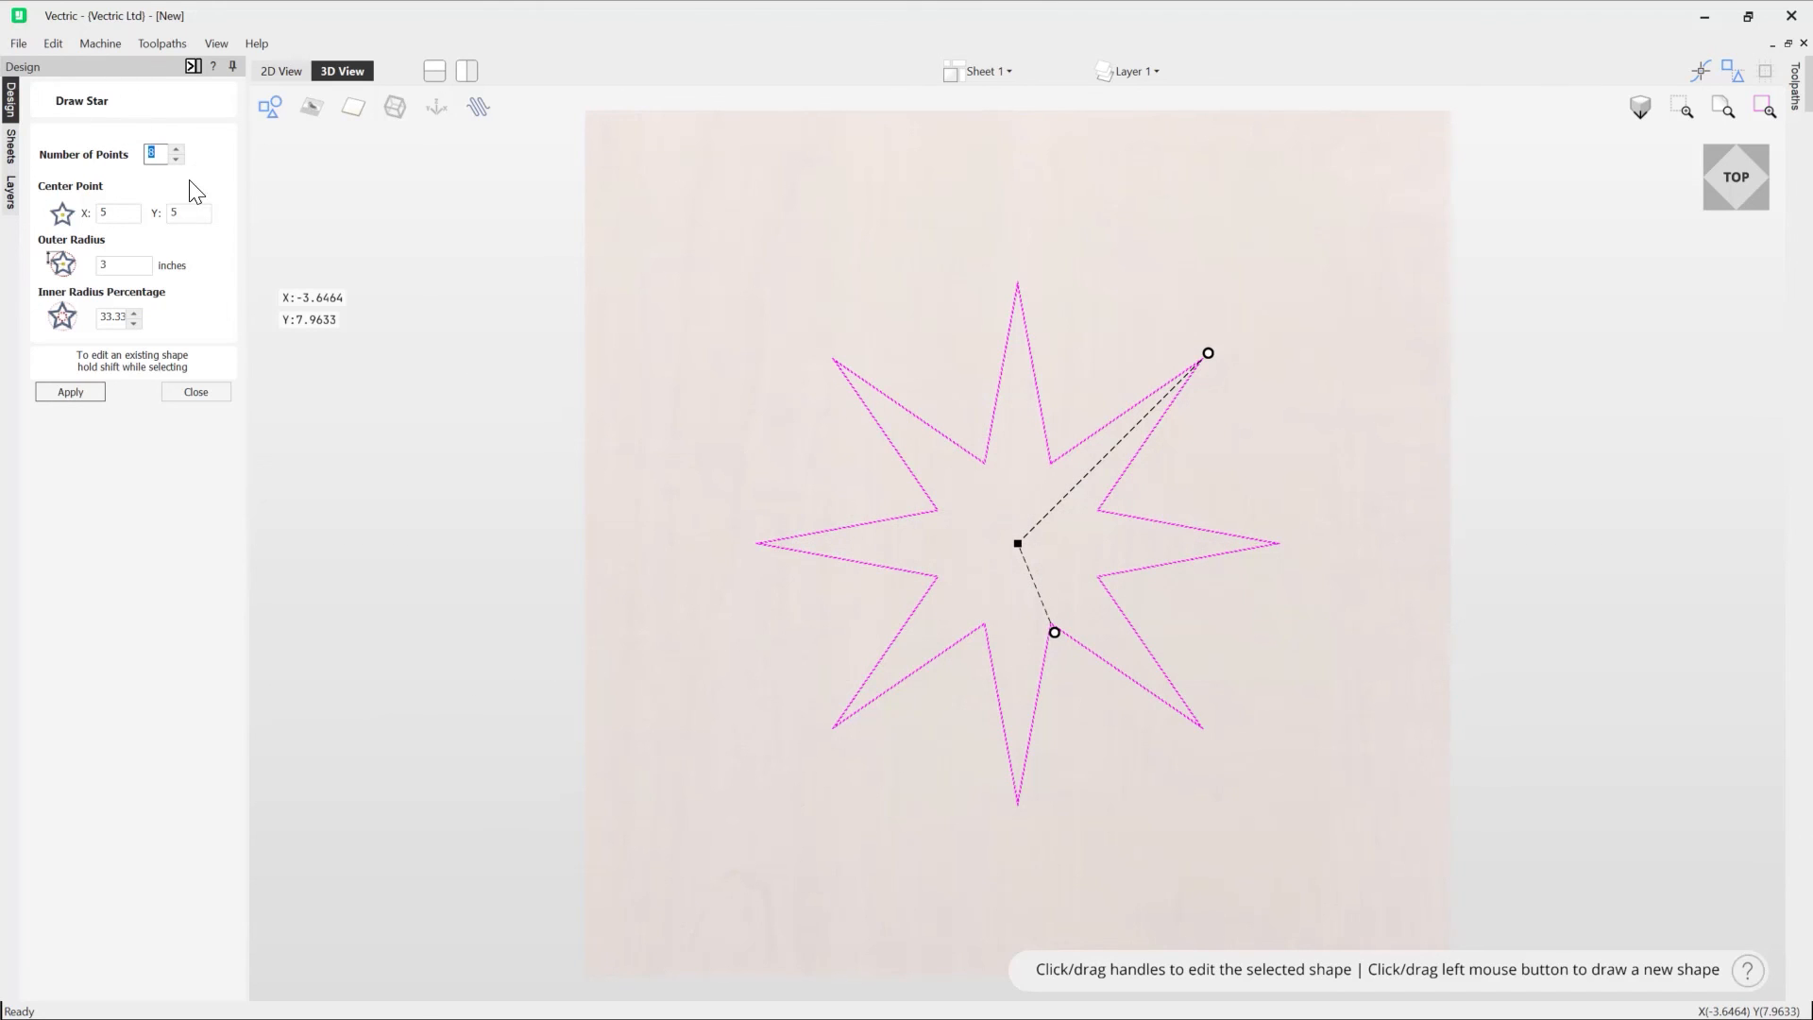
Set the centred star's Number of Points to 5 and apply, keeping its 3-inch radius.
click(176, 159)
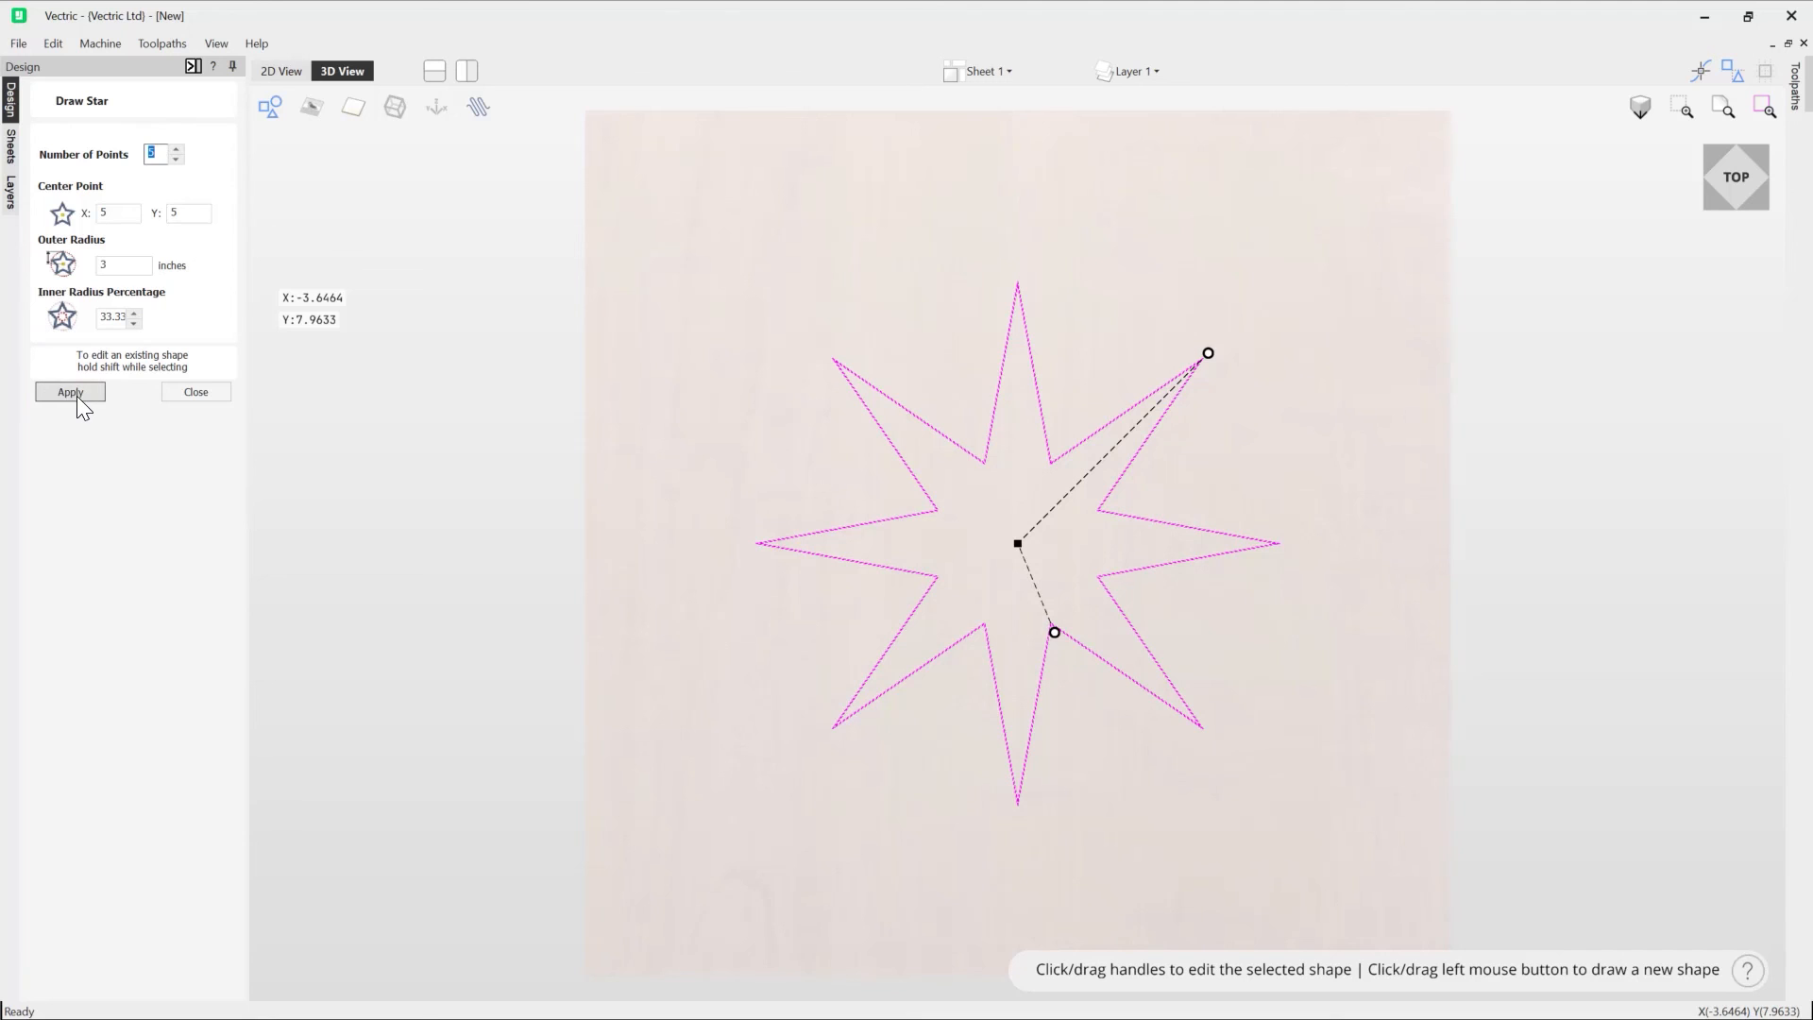
click(69, 390)
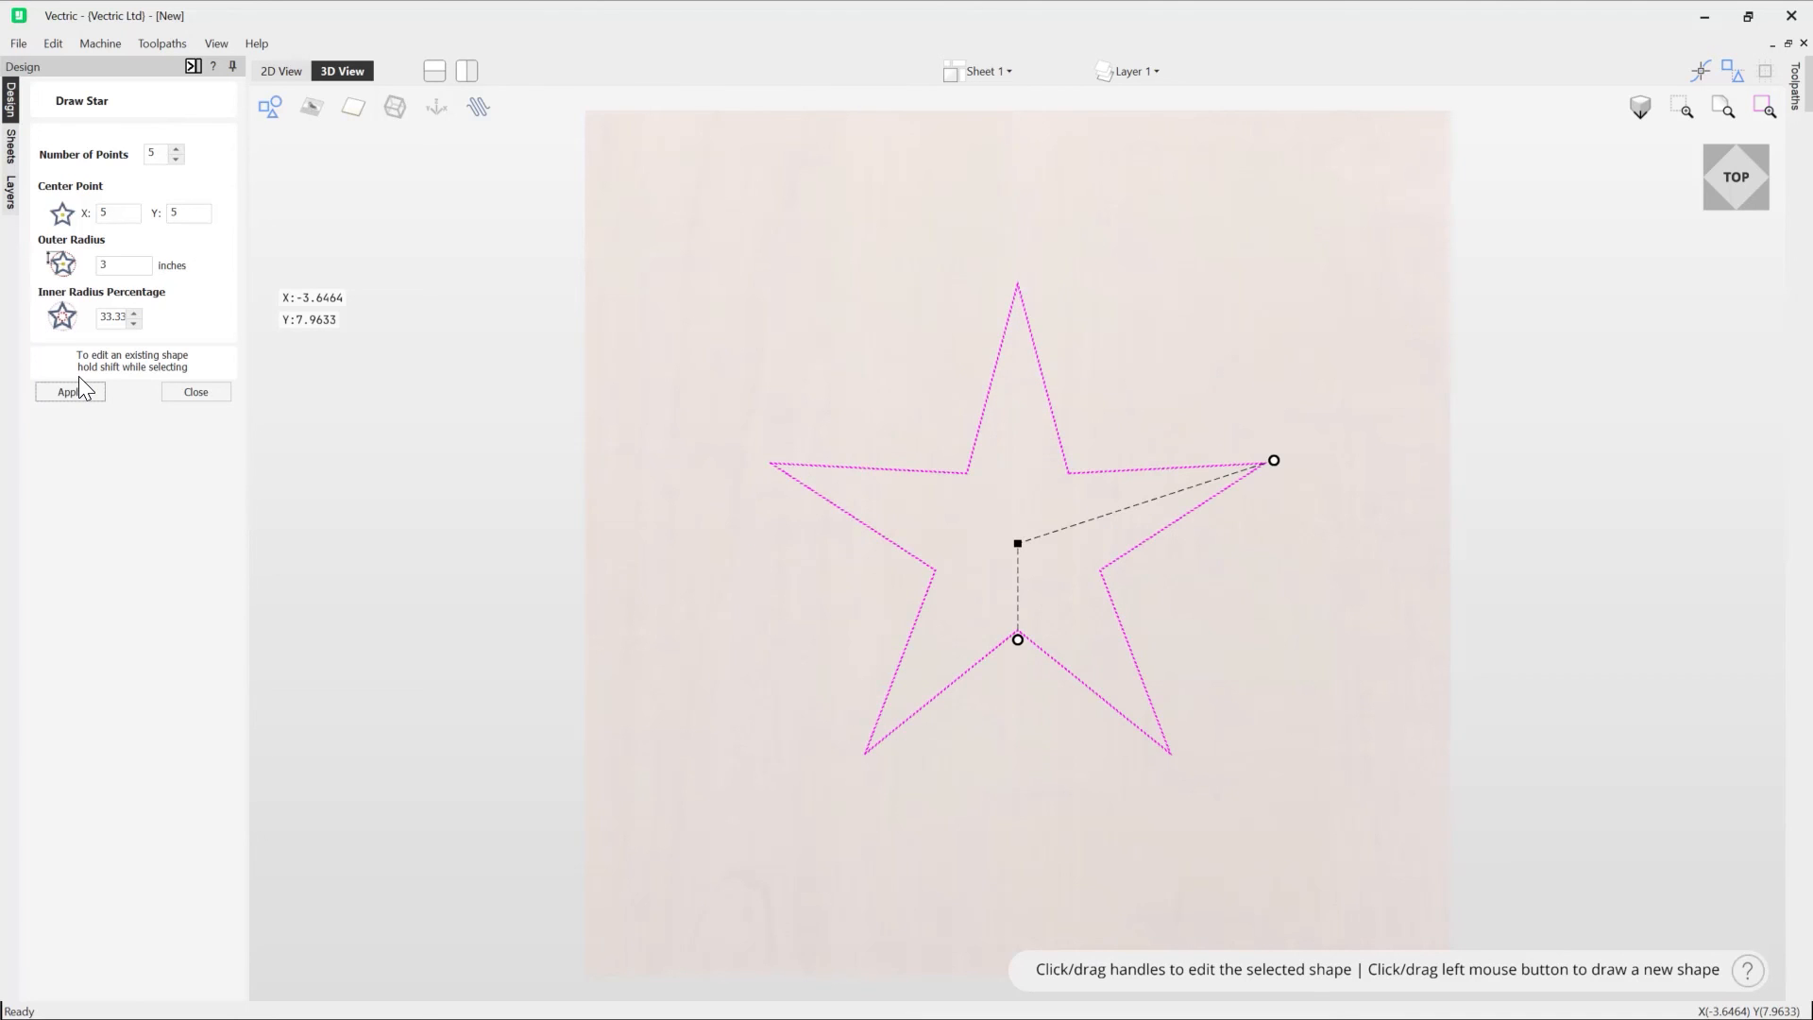